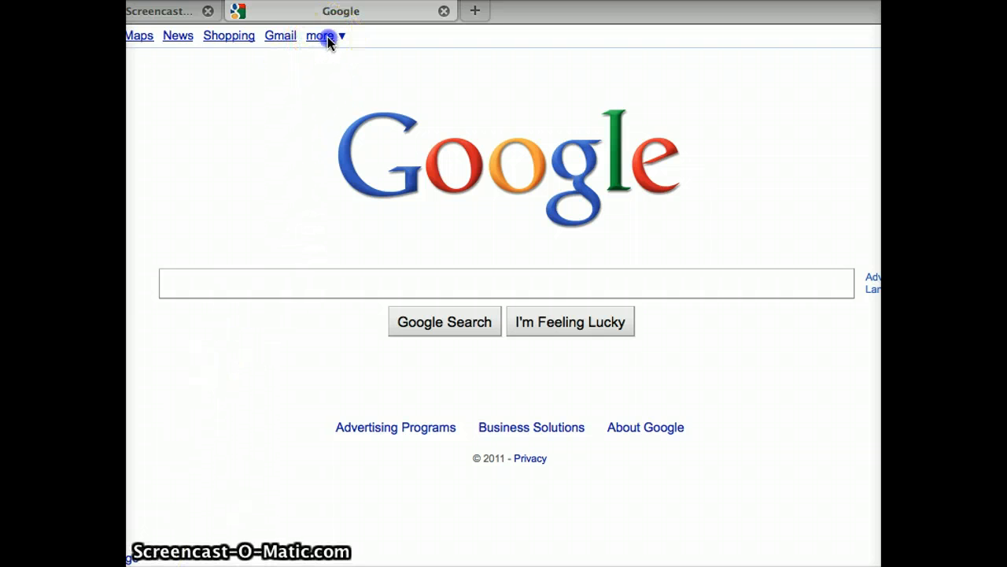
# Go to Google Calendar from the Google home page's list of other services.
pyautogui.click(321, 35)
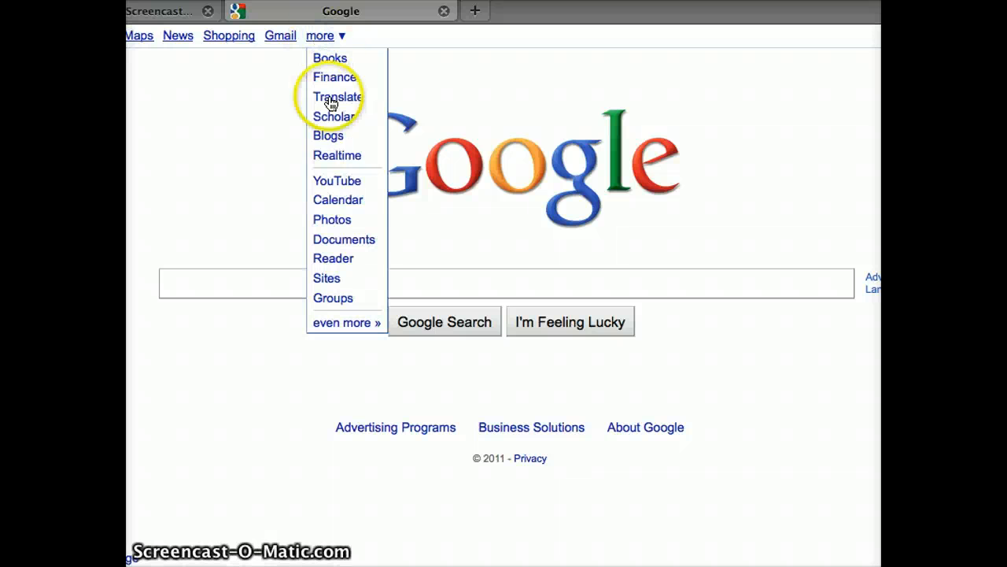
pyautogui.moveTo(336, 201)
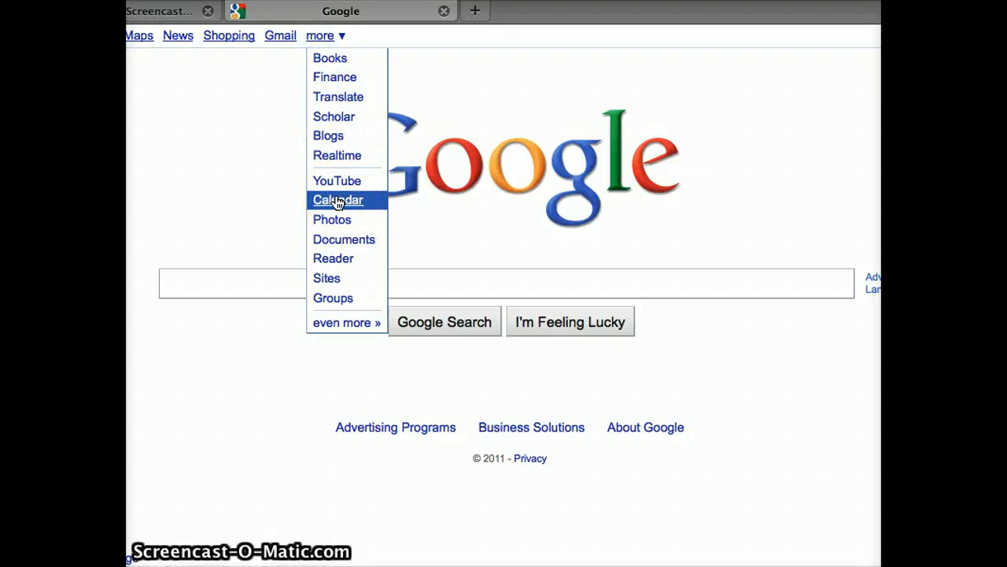
pyautogui.click(337, 198)
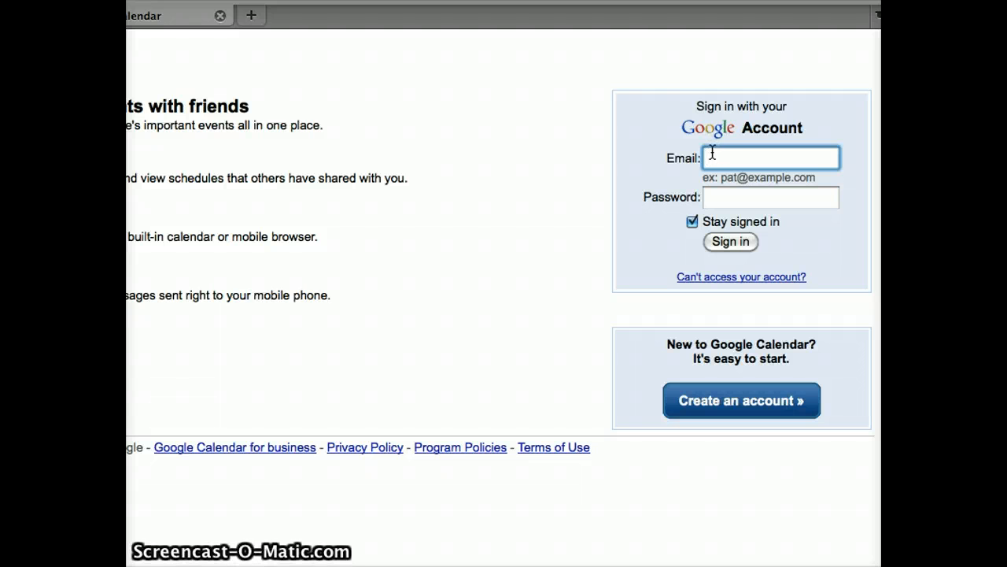
# Sign in with the saved 'epla' library services account so its calendar loads.
pyautogui.write('epladultserv')
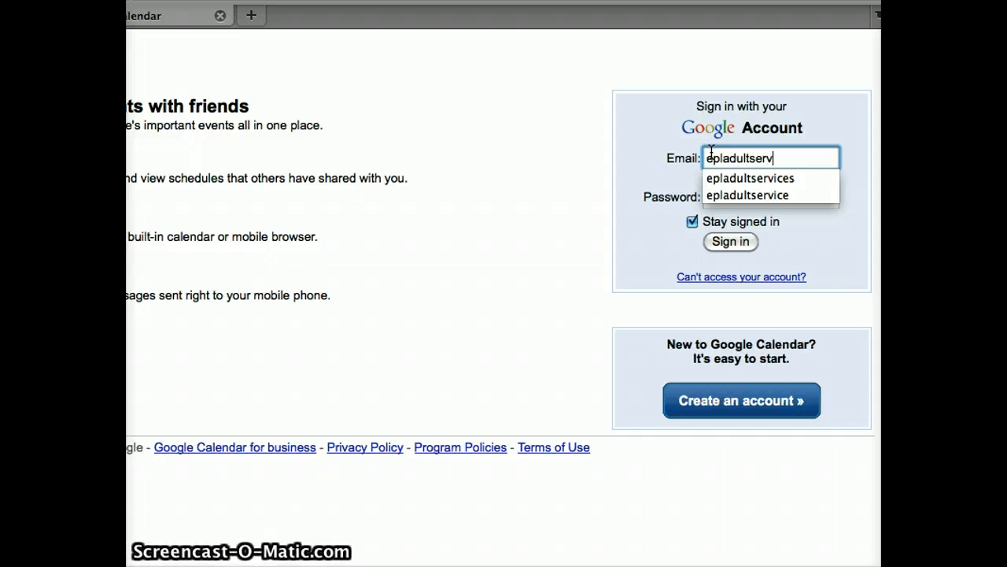
pyautogui.click(755, 177)
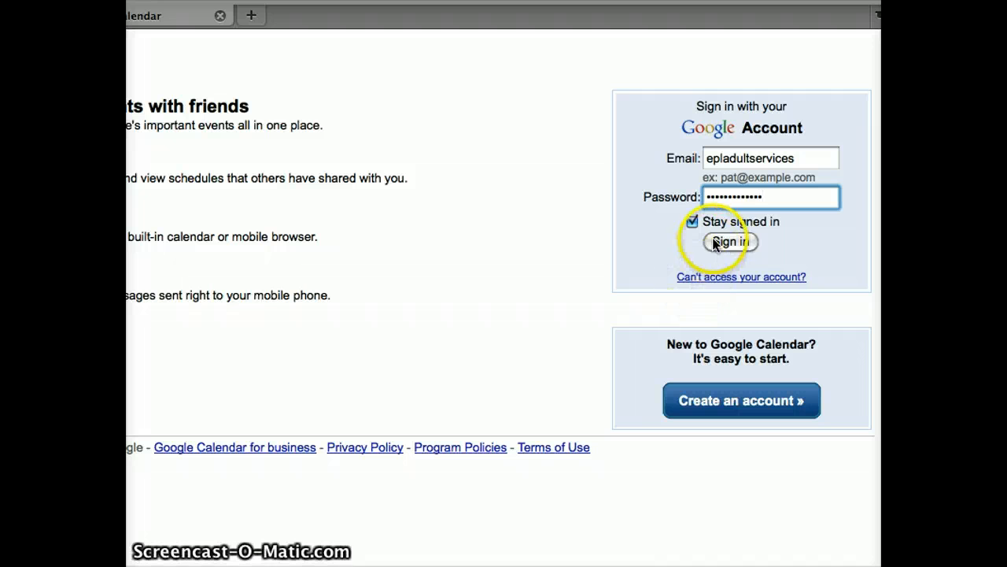
pyautogui.click(731, 242)
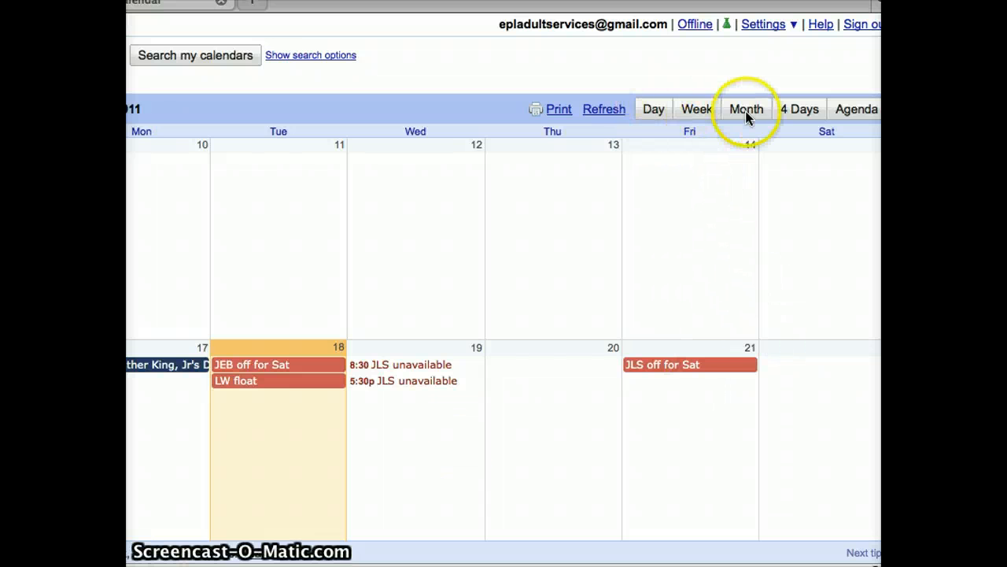
pyautogui.moveTo(856, 108)
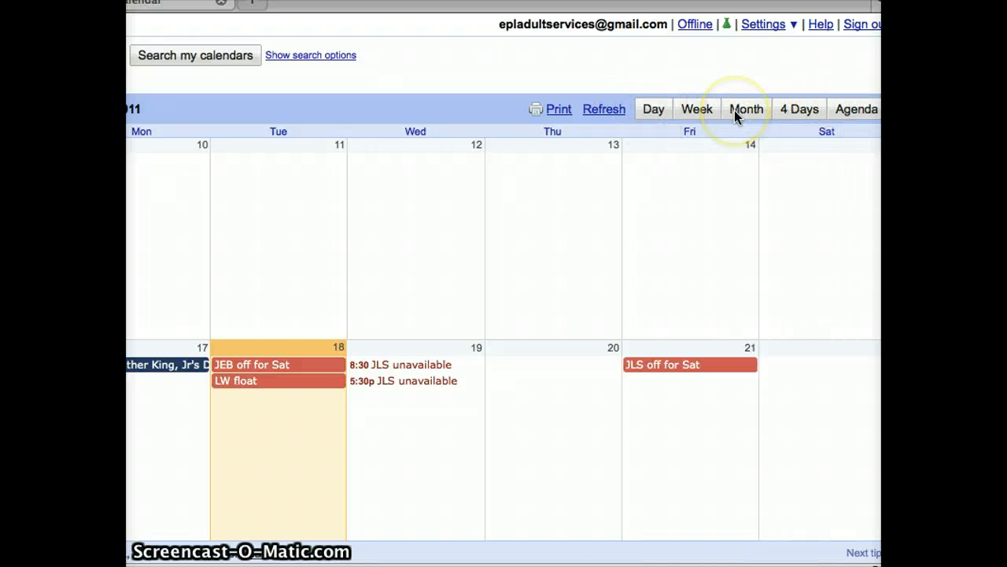
# Switch the calendar to Month view to see all of January 2011.
pyautogui.click(746, 108)
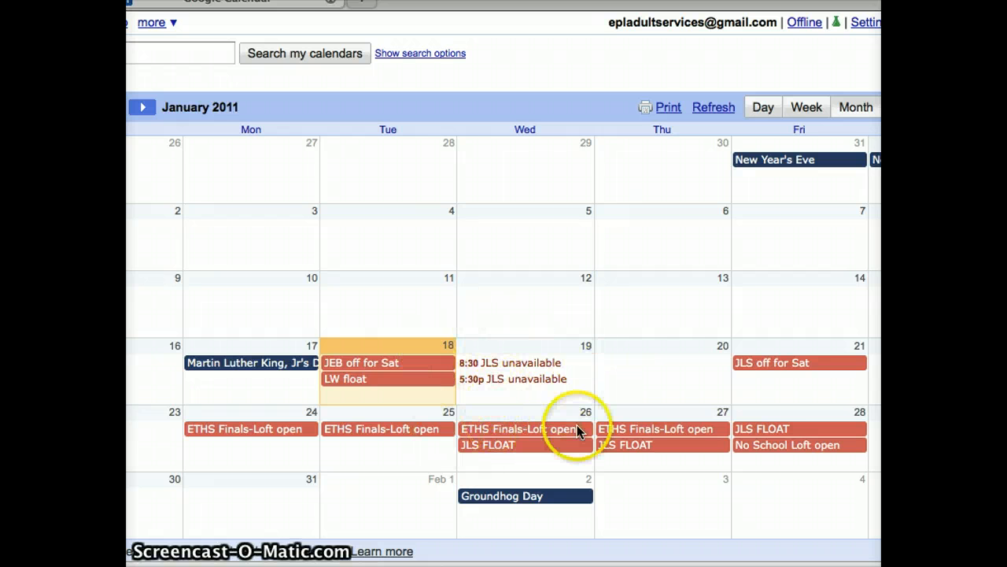
pyautogui.moveTo(540, 349)
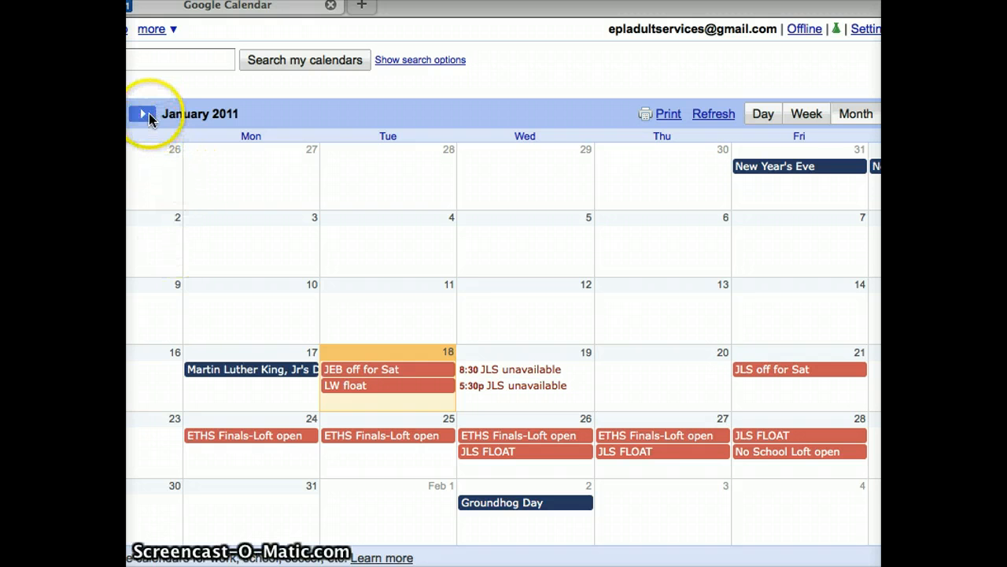
# Move to February 2011 and create an all-day 'JLS VAC' event on Wednesday, February 9.
pyautogui.click(142, 113)
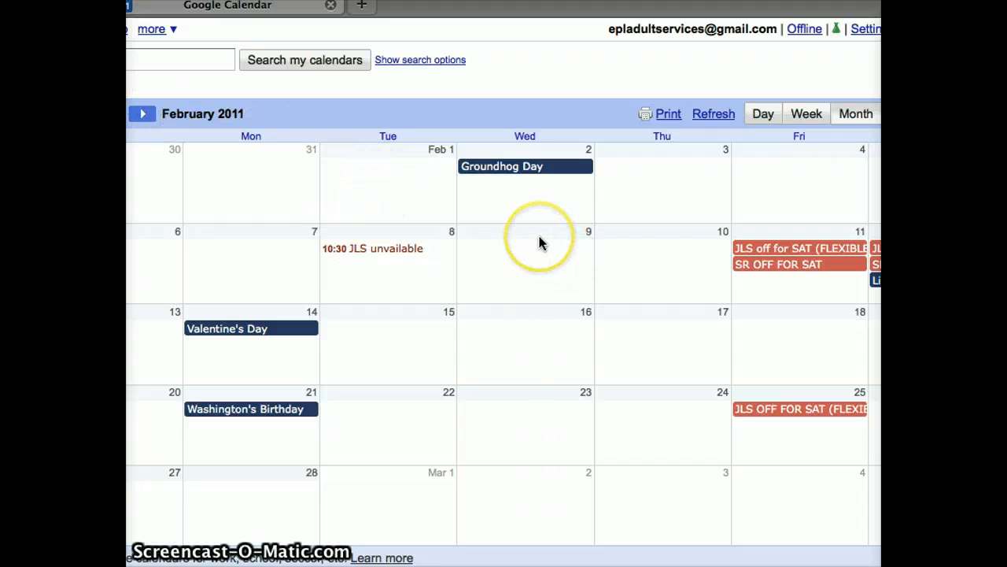
pyautogui.moveTo(541, 242)
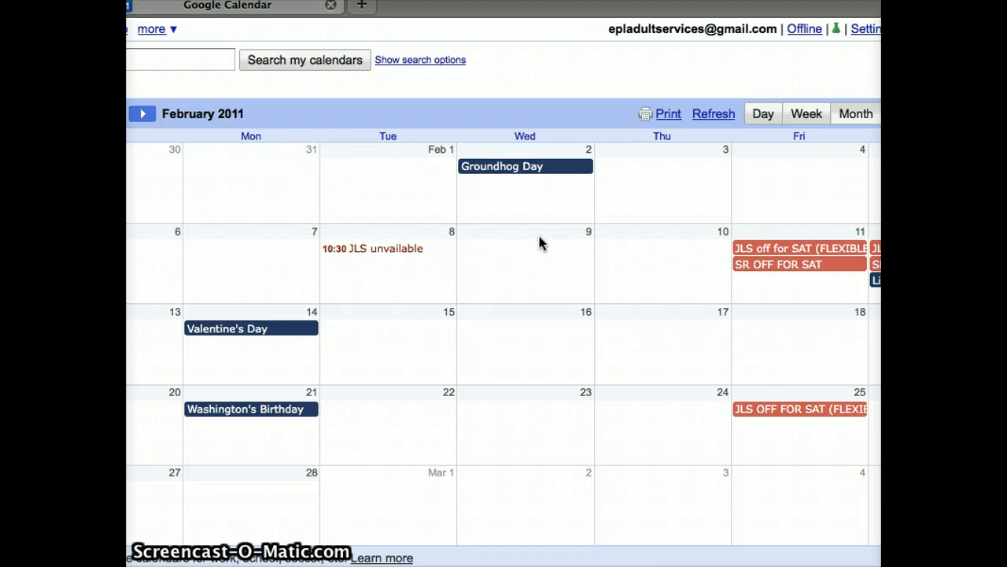
pyautogui.click(538, 239)
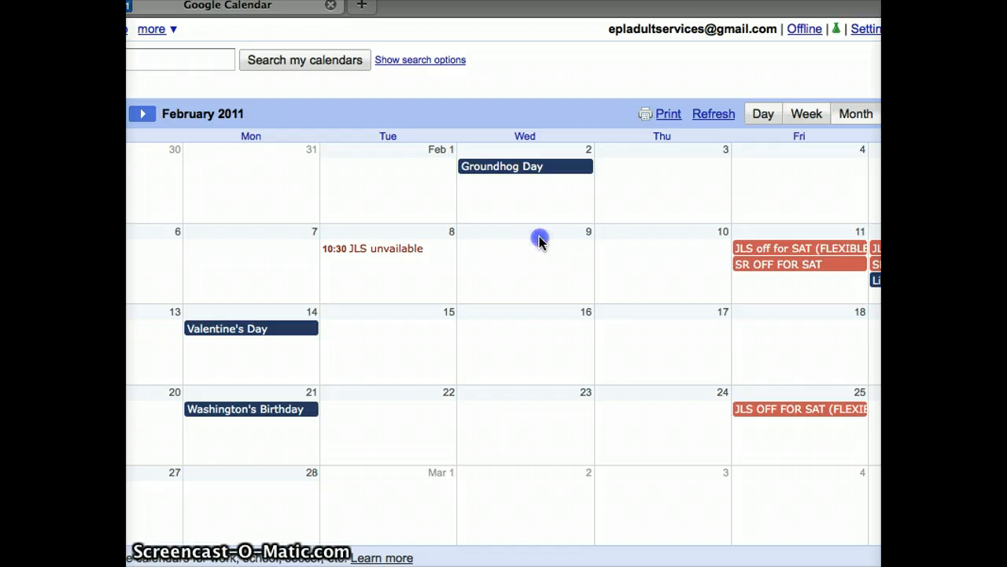
pyautogui.click(538, 239)
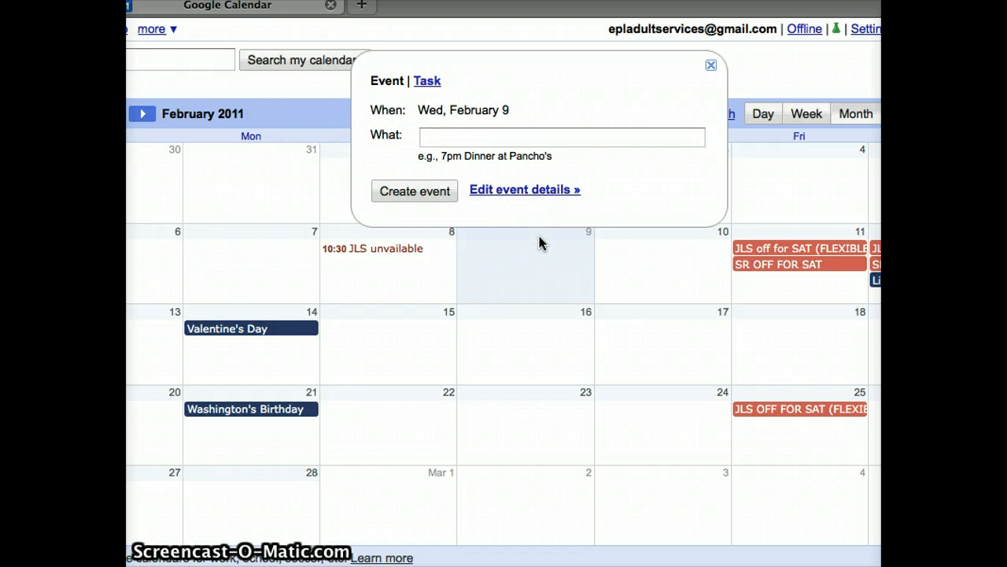
pyautogui.click(560, 135)
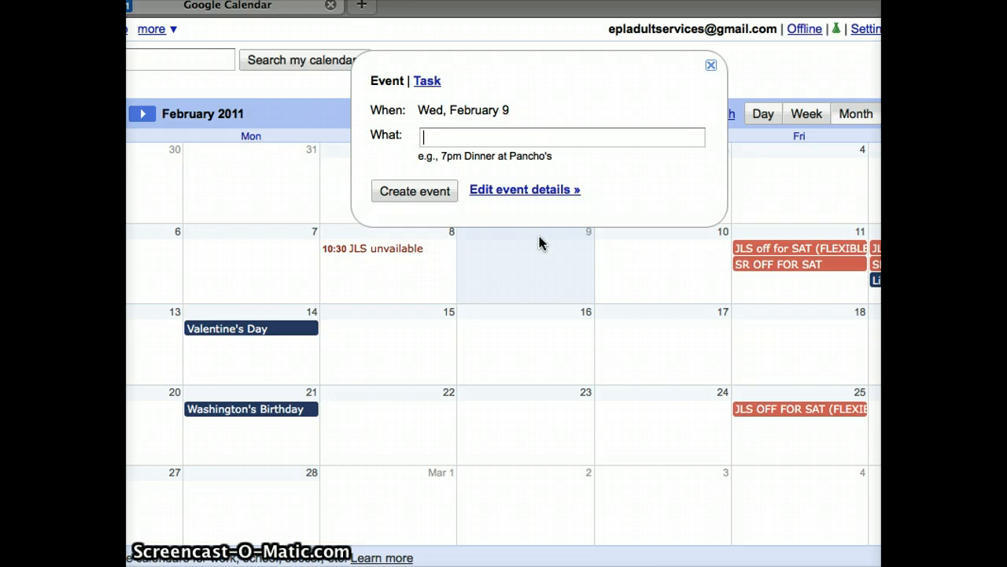
pyautogui.write('JL')
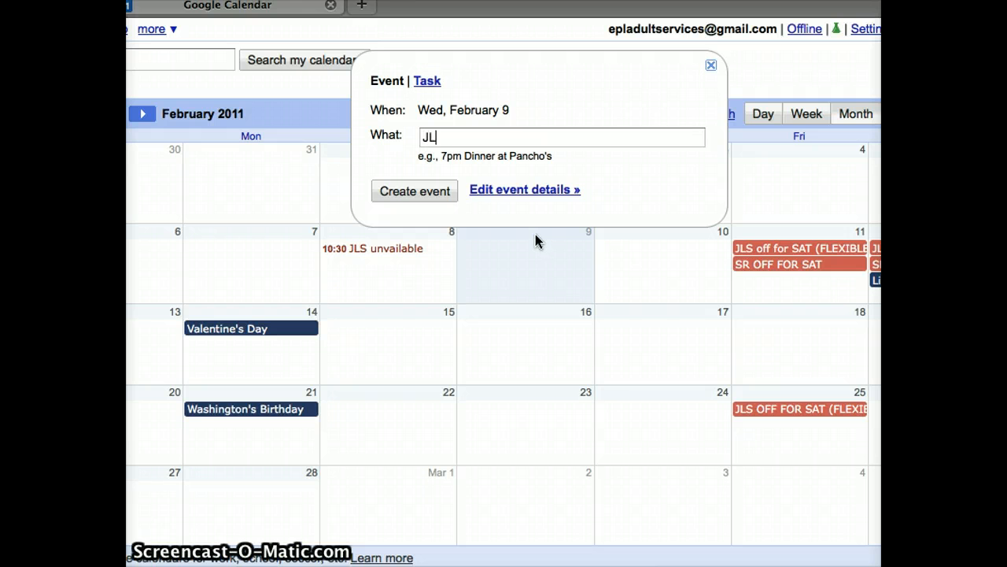
pyautogui.write('S')
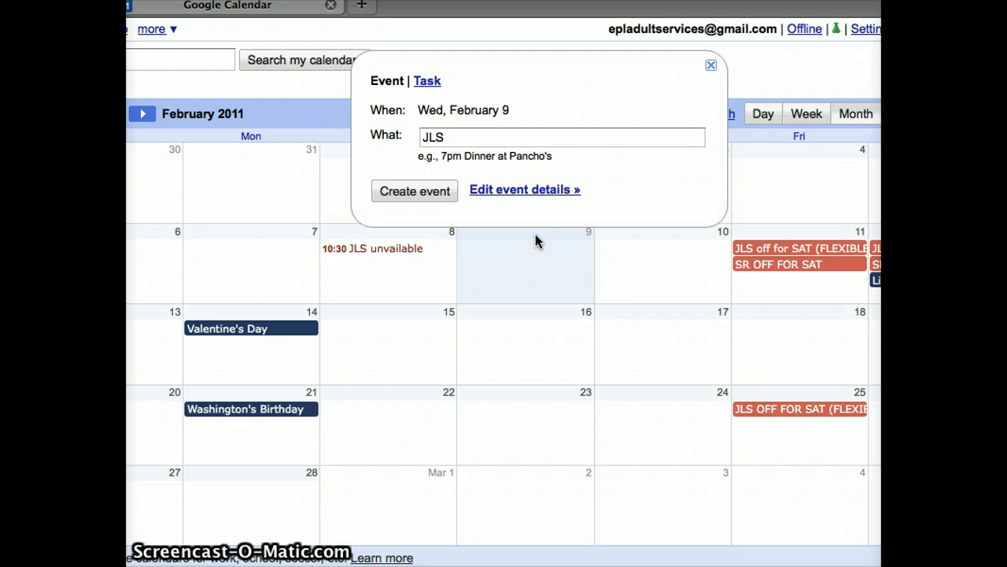
pyautogui.write('VAC')
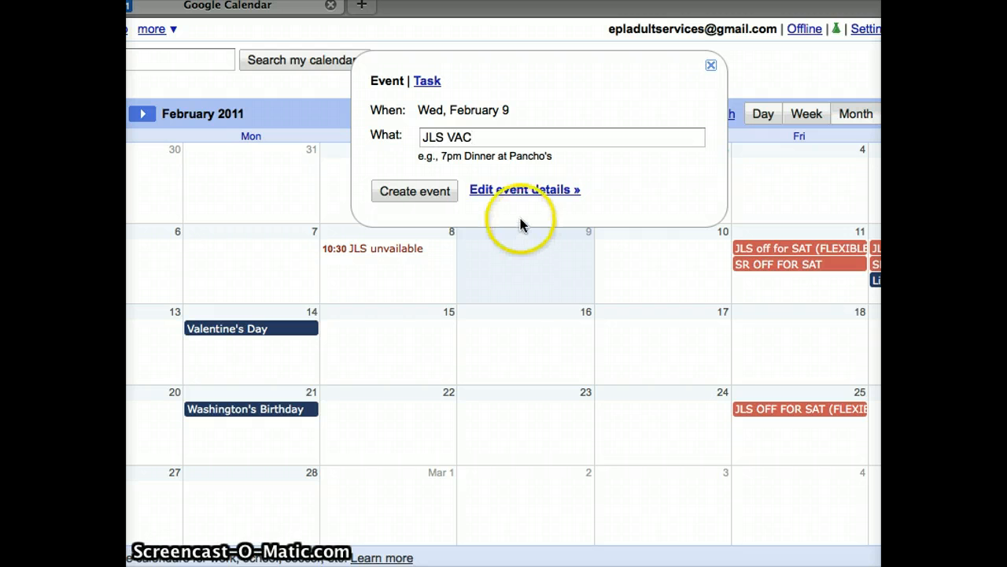
pyautogui.click(708, 66)
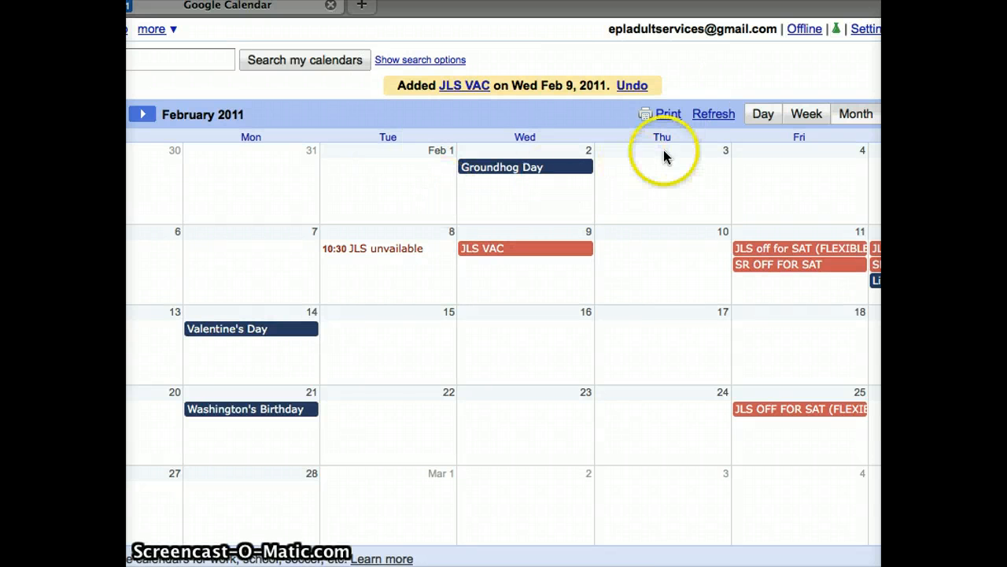
pyautogui.moveTo(394, 104)
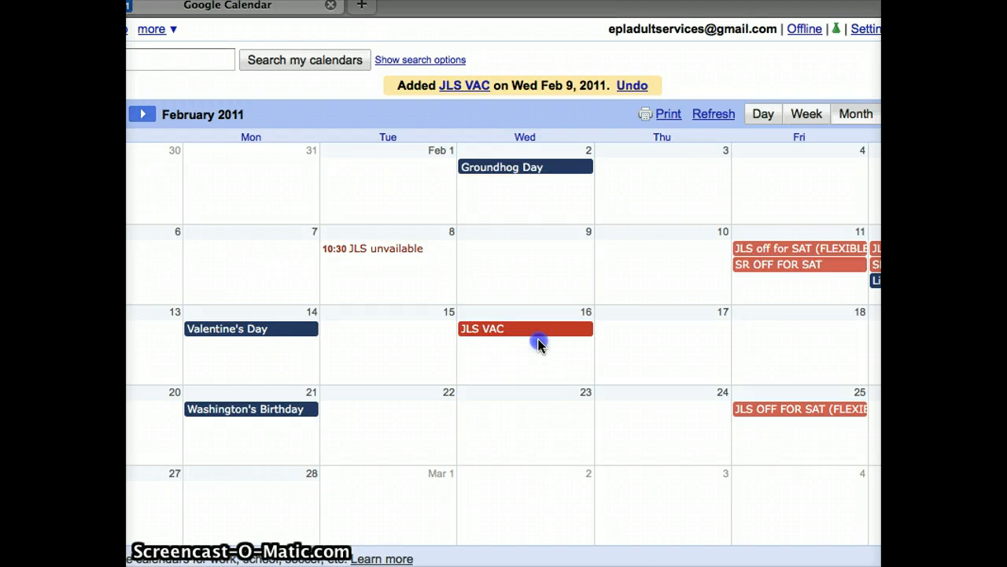
# Move the JLS VAC event between February 16 and February 9, then bring up its details.
pyautogui.click(526, 329)
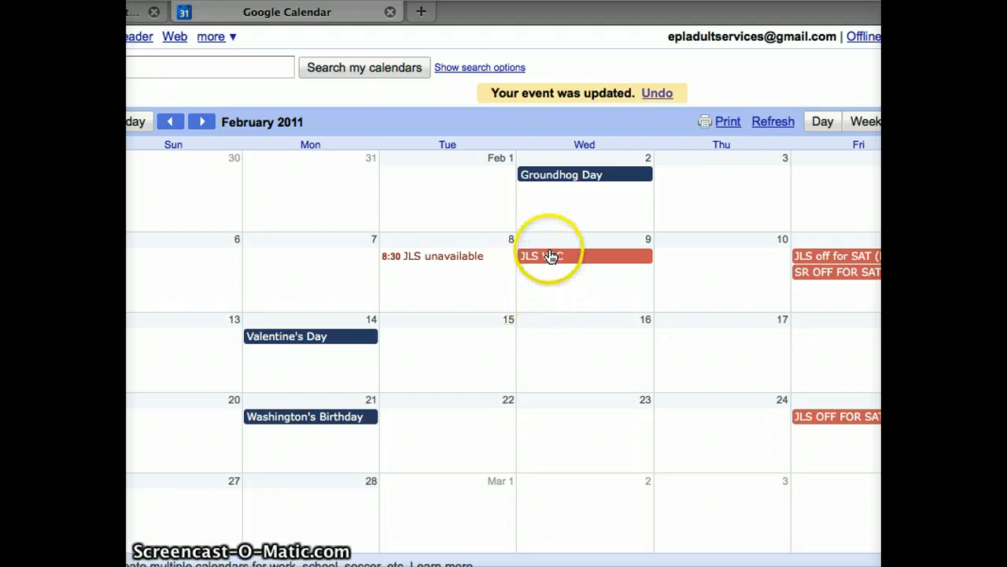
pyautogui.click(551, 255)
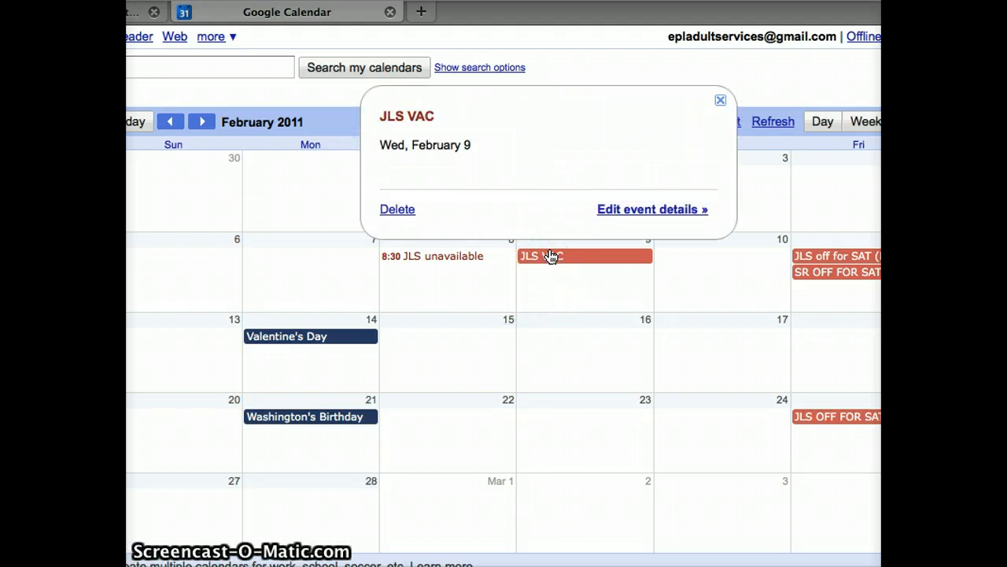
pyautogui.click(397, 208)
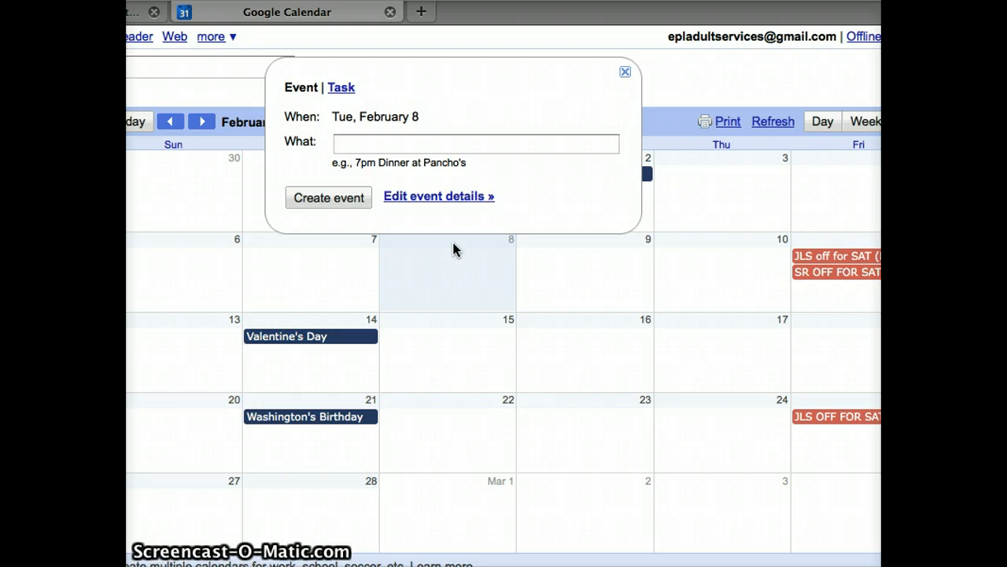
# Quick-add 'JLS unavailable 10:30-12:30' on February 8 and go to its full event details.
pyautogui.click(477, 143)
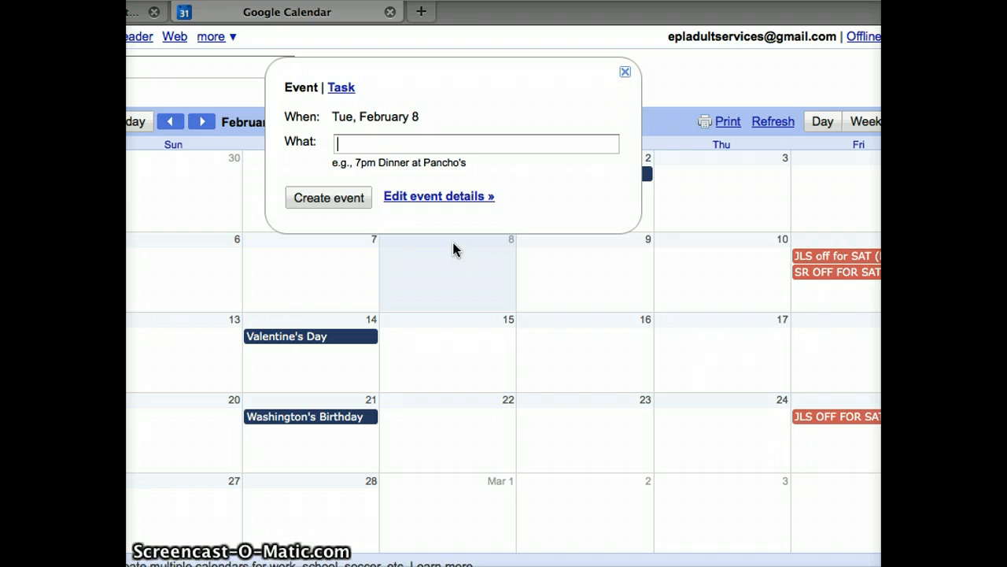
pyautogui.write('J')
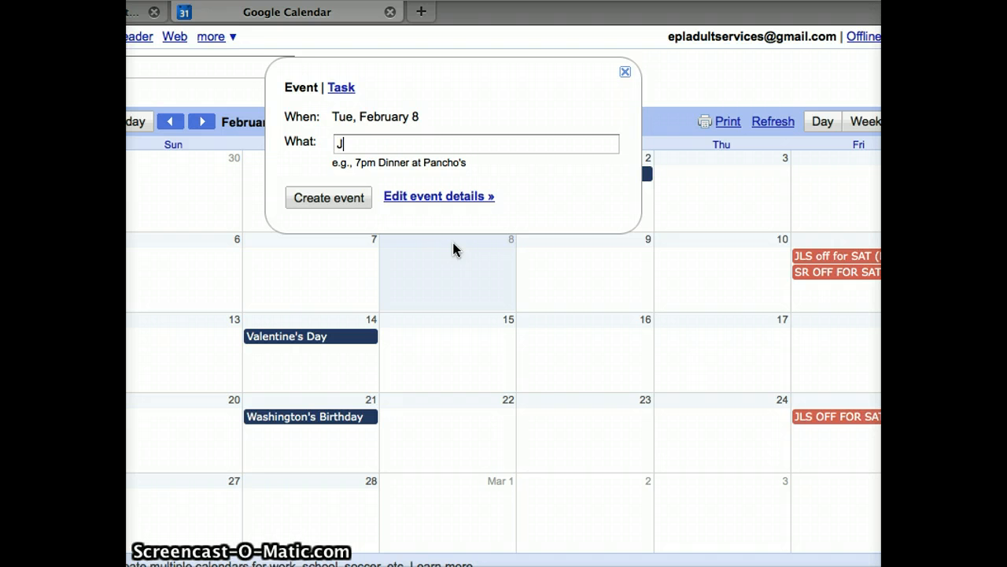
pyautogui.write('LS un')
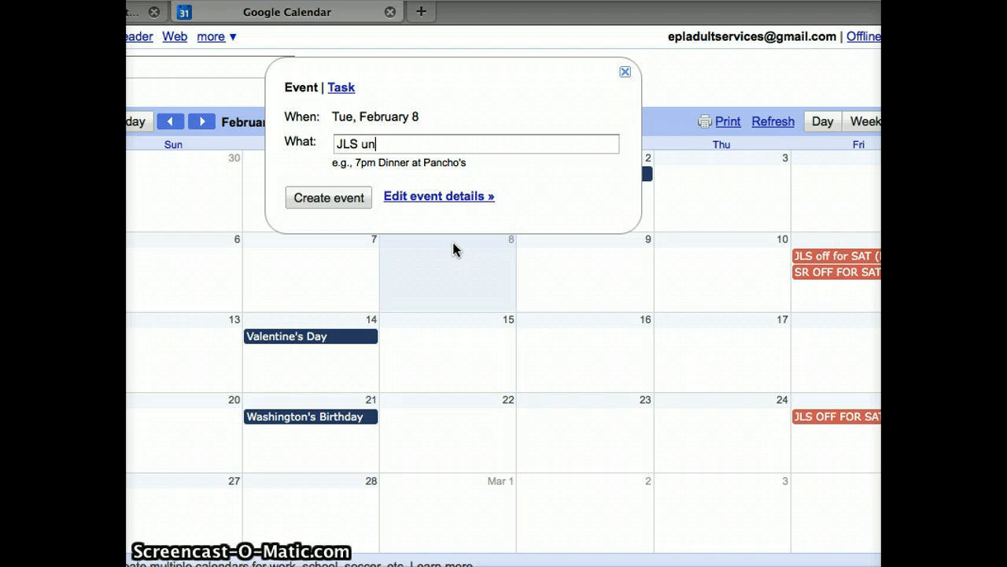
pyautogui.write('available')
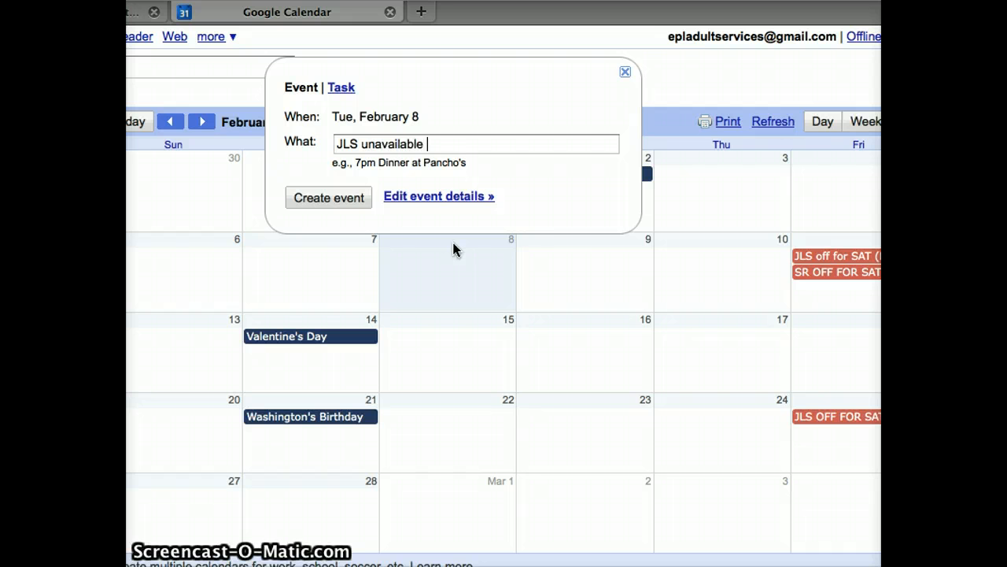
pyautogui.write('10:30')
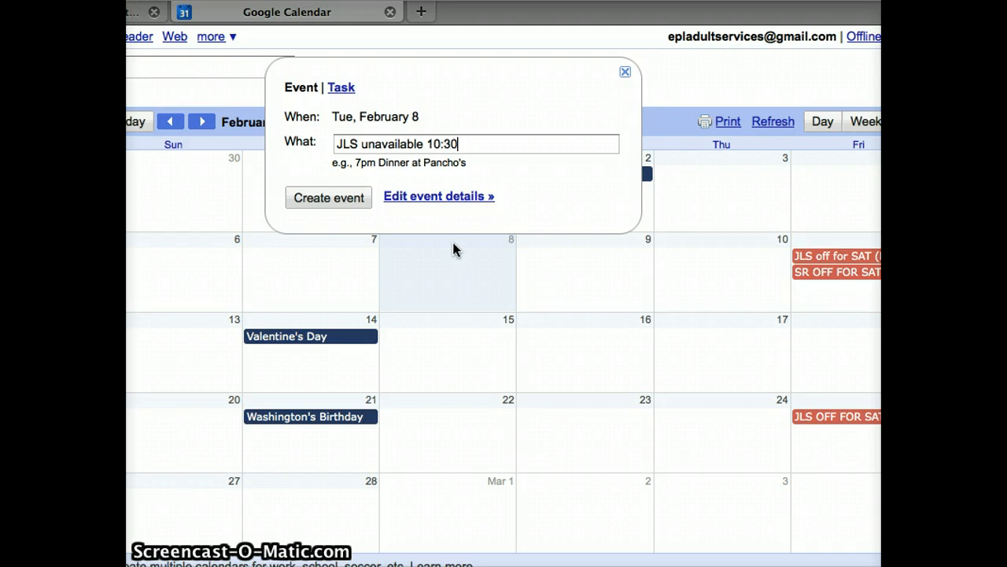
pyautogui.write('-12:30')
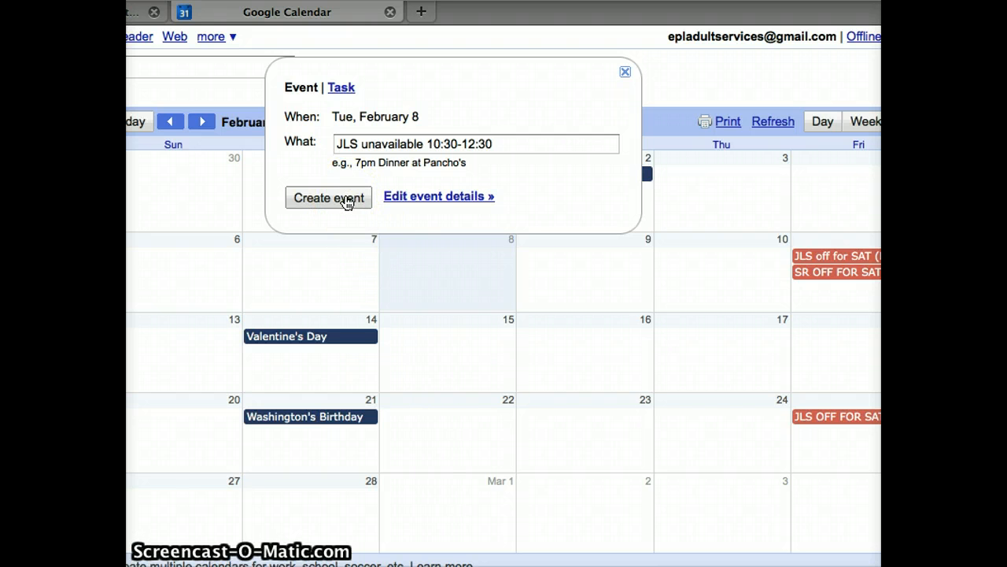
pyautogui.click(437, 195)
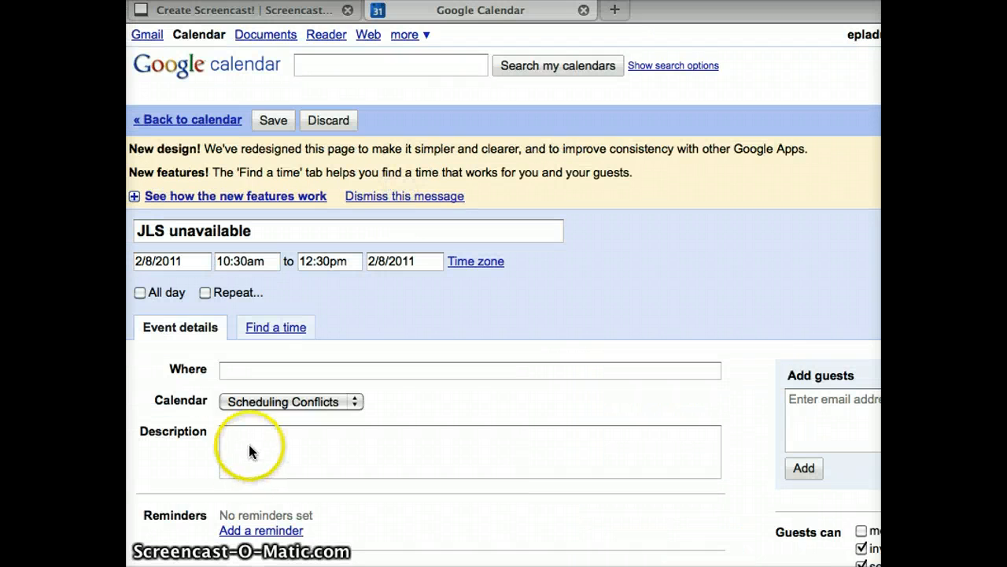
# Describe the event as 'JLS computer program in training room 11-12.' and save it.
pyautogui.click(237, 442)
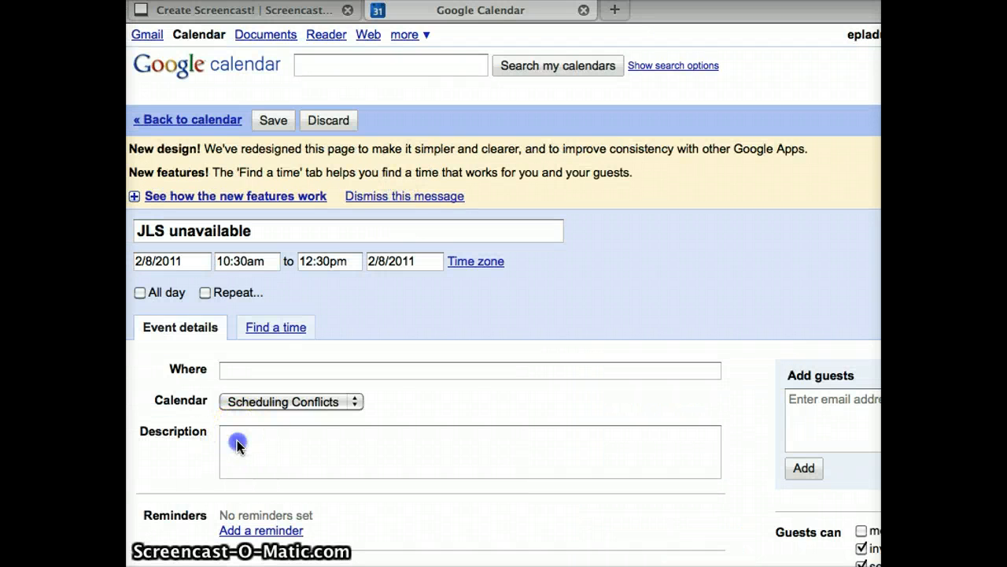
pyautogui.click(239, 442)
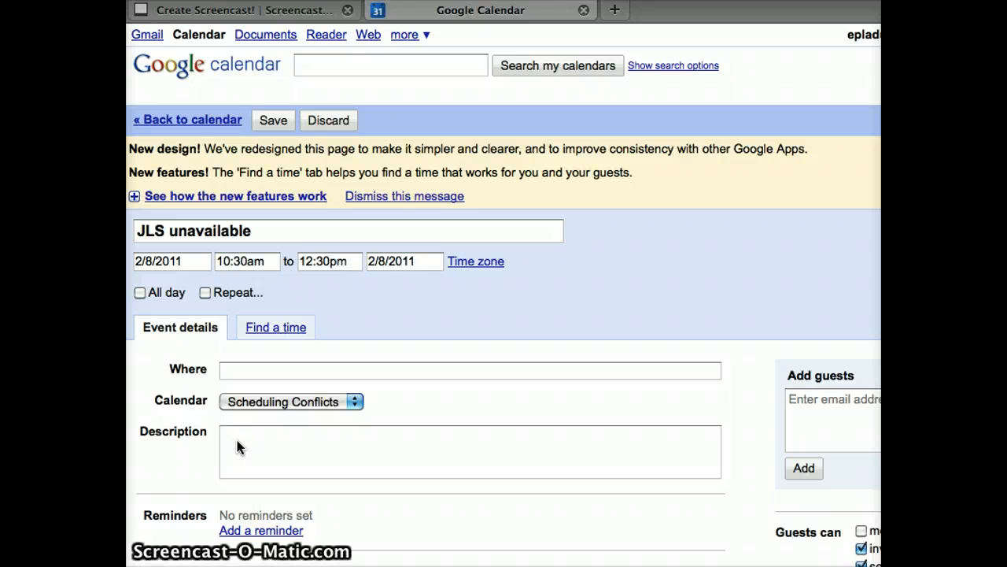
pyautogui.write('JL')
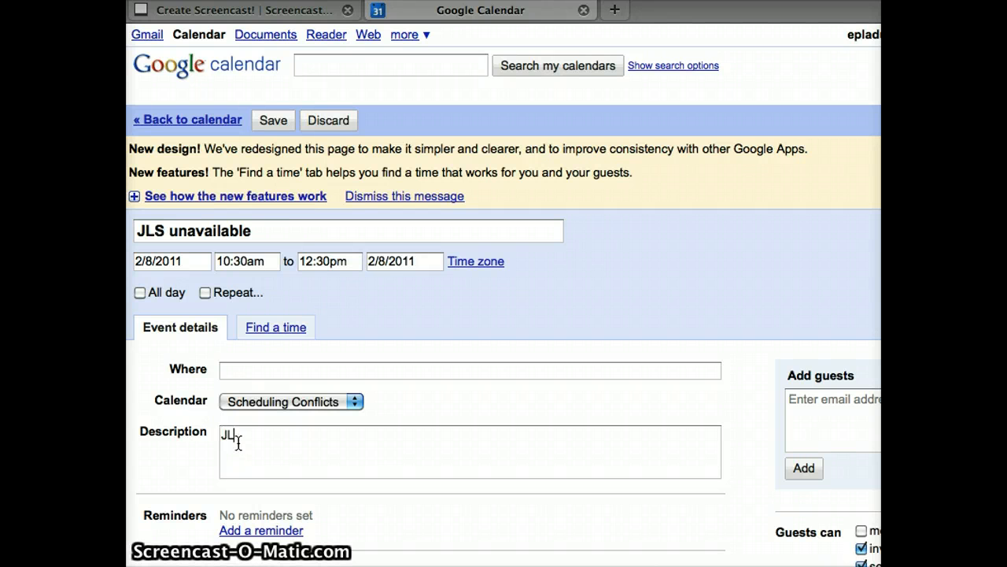
pyautogui.write('S')
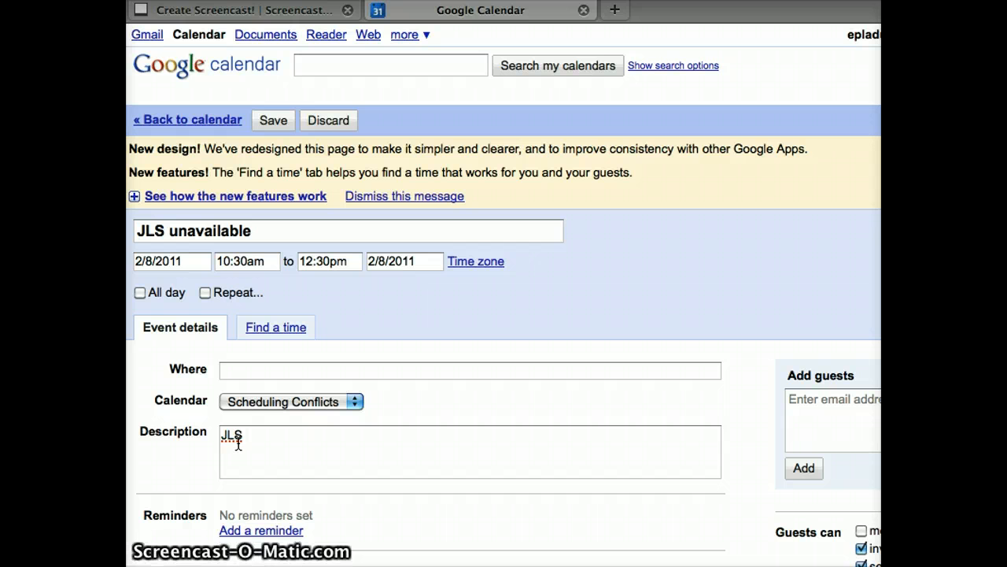
pyautogui.write('computer pro')
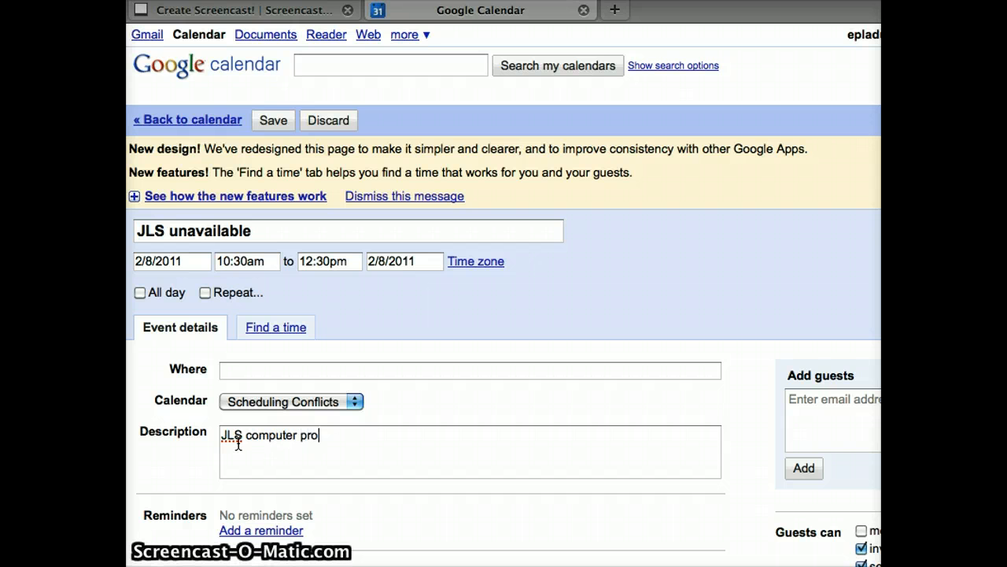
pyautogui.write('gram in train')
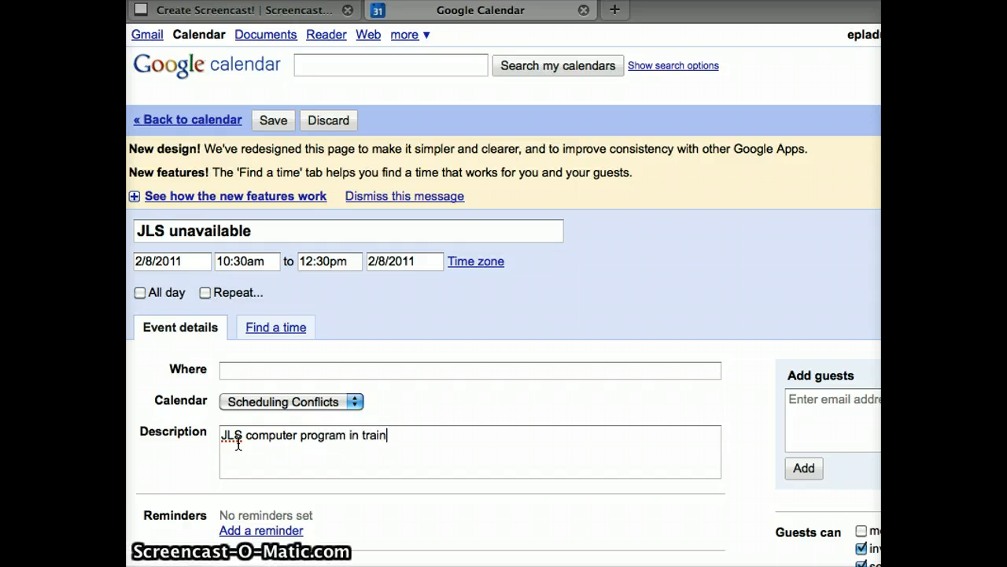
pyautogui.write('ing room 11-12.')
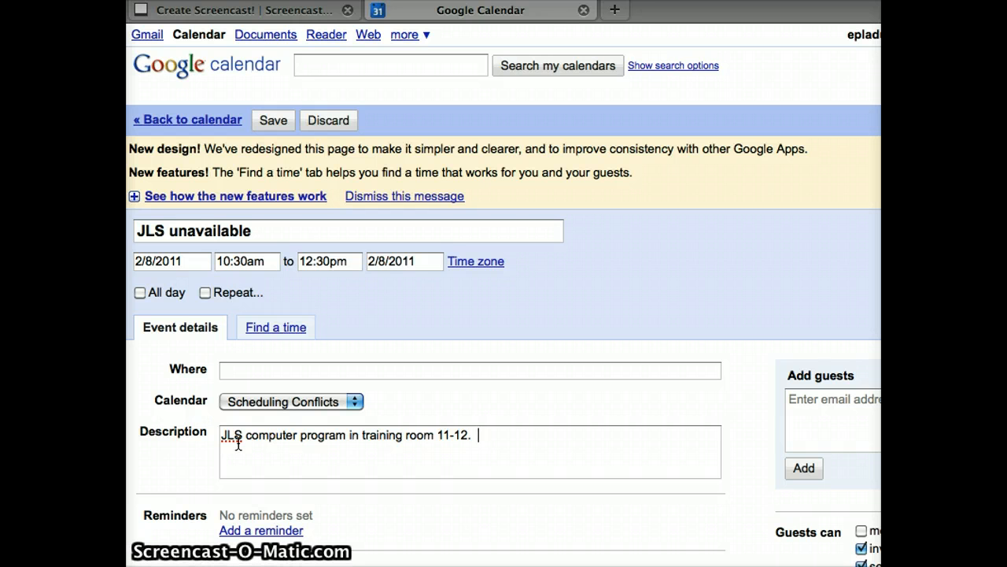
pyautogui.moveTo(271, 173)
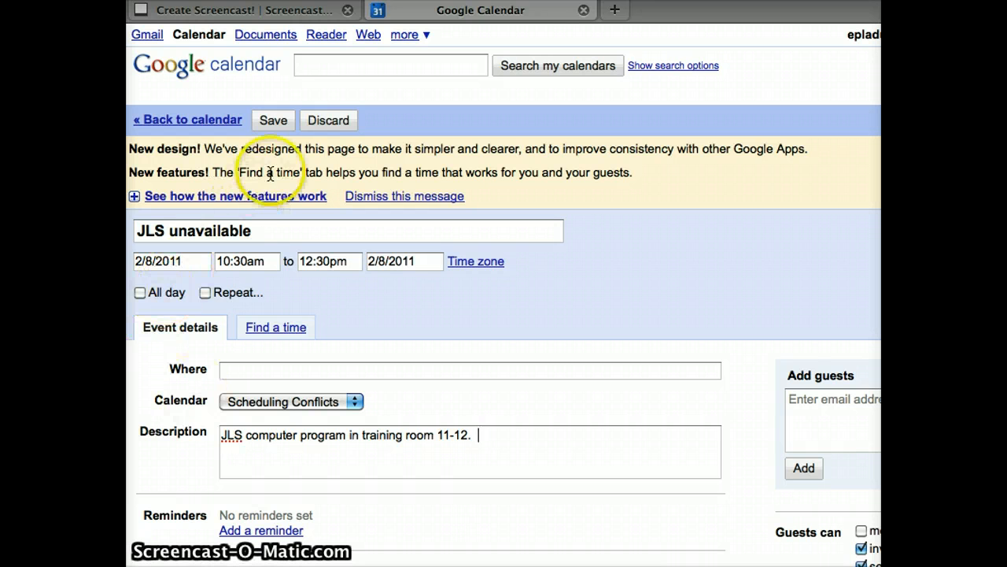
pyautogui.moveTo(274, 132)
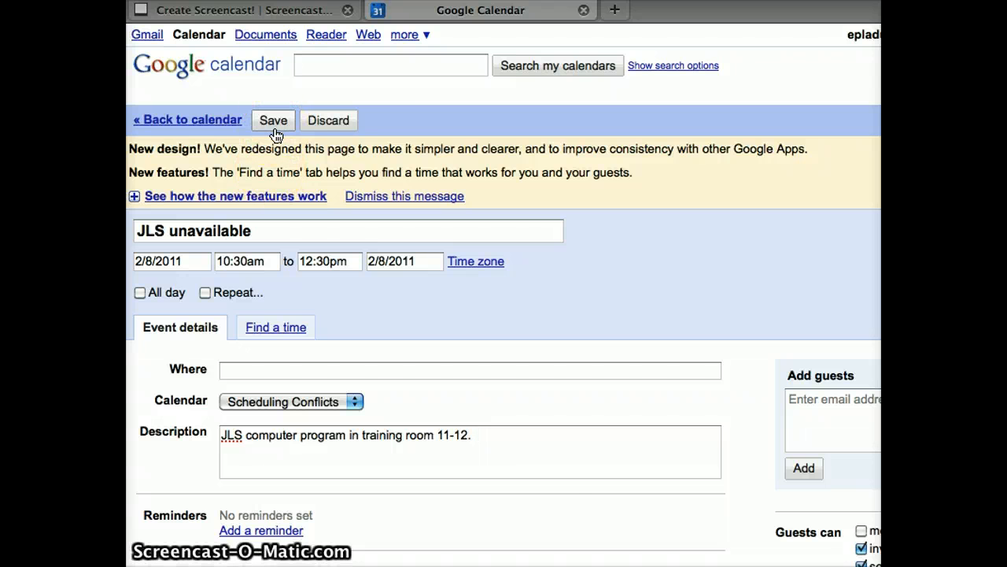
pyautogui.click(274, 120)
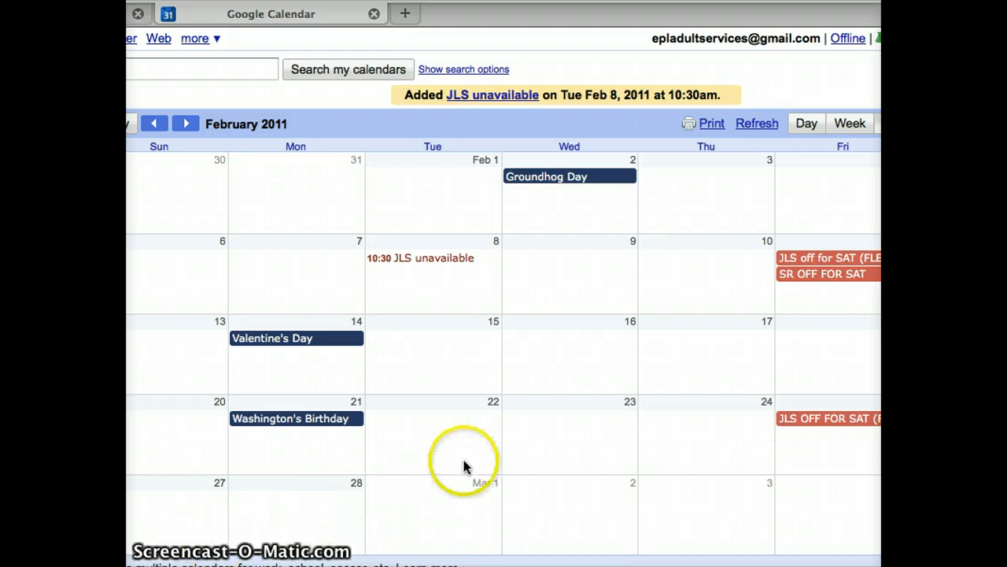
pyautogui.moveTo(547, 334)
pyautogui.write('j')
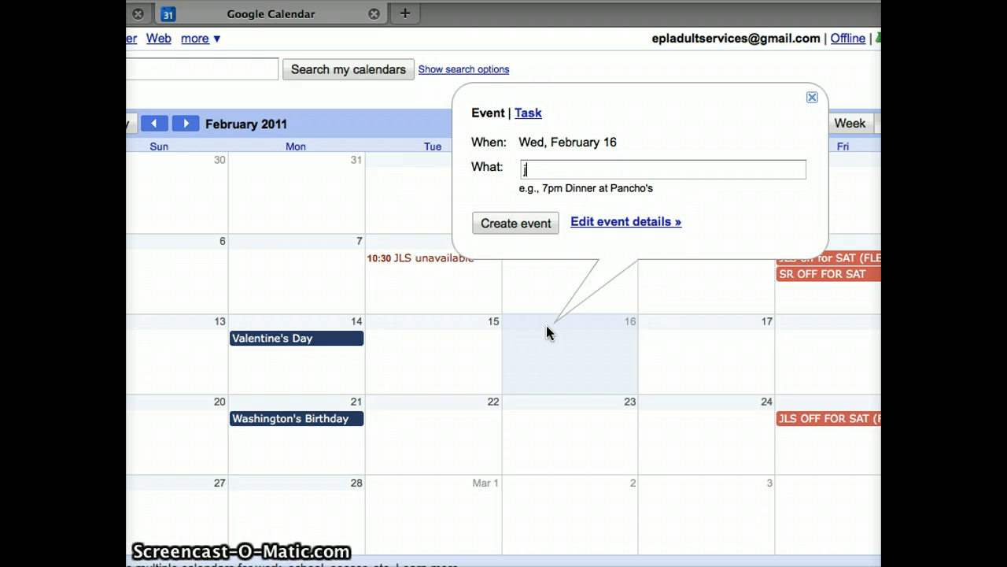
# Enter 'JLS unavailable 8:30-11:30' as the quick-add title for Wednesday, February 16.
pyautogui.write('JLS')
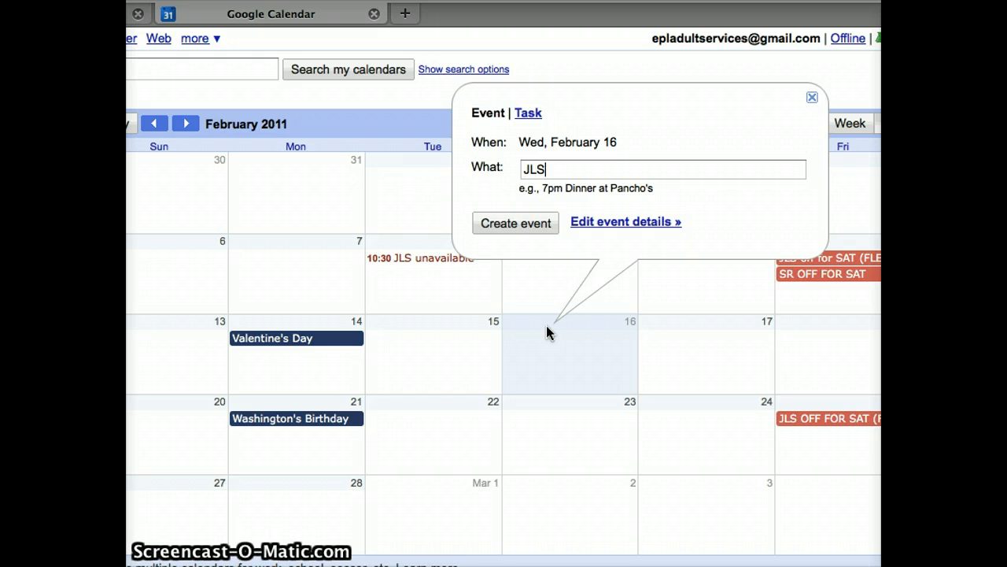
pyautogui.write('u')
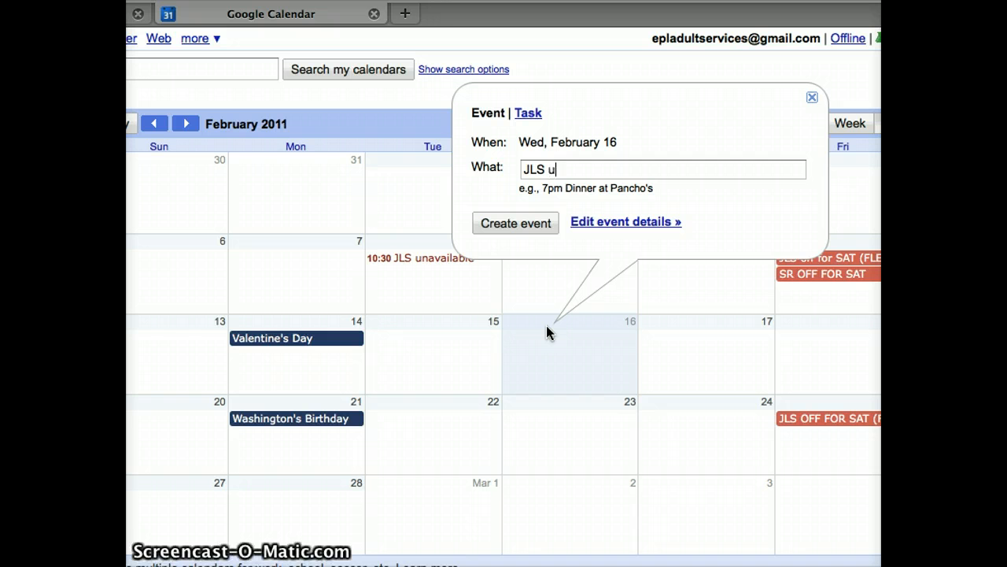
pyautogui.write('navail')
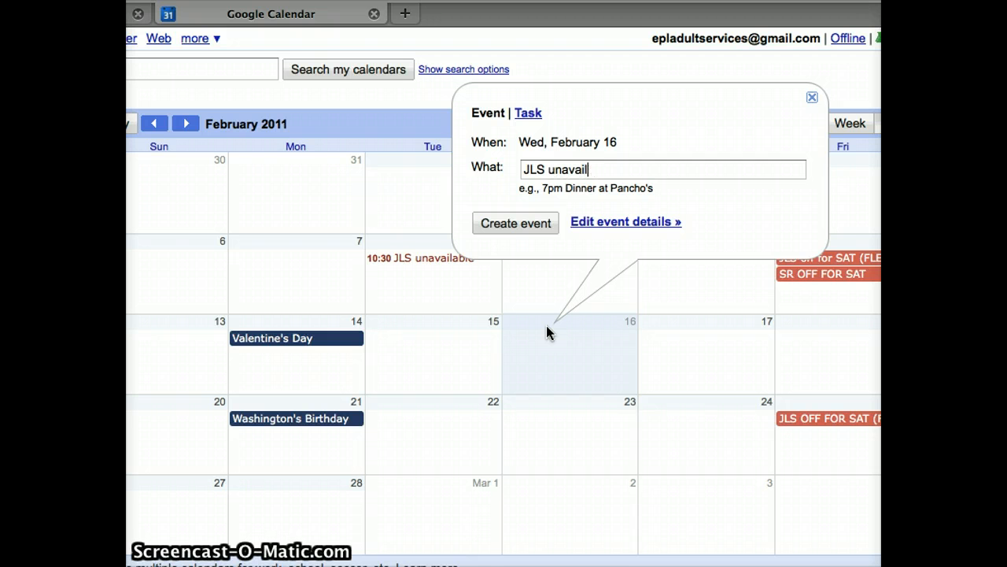
pyautogui.write('able 8:30-')
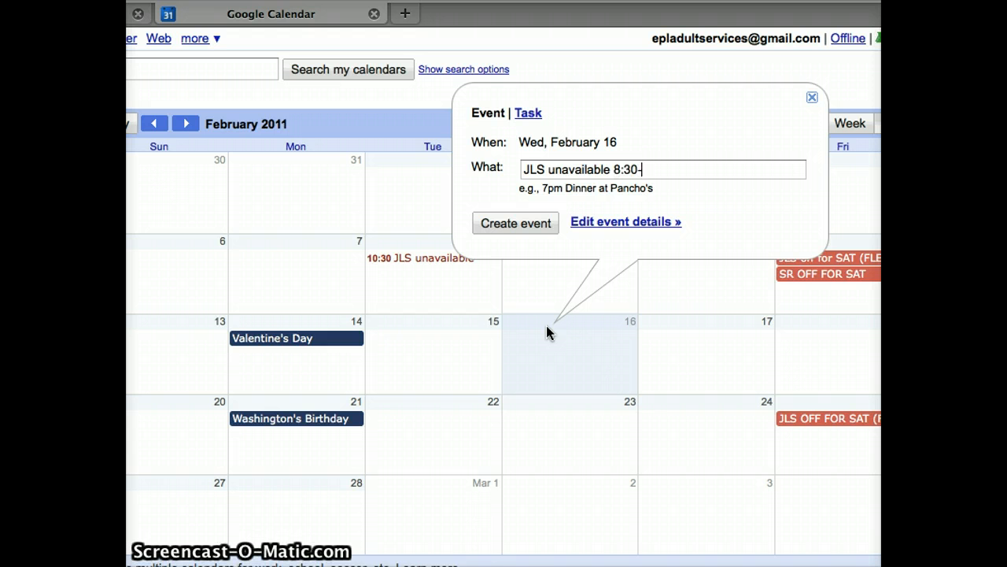
pyautogui.write('11')
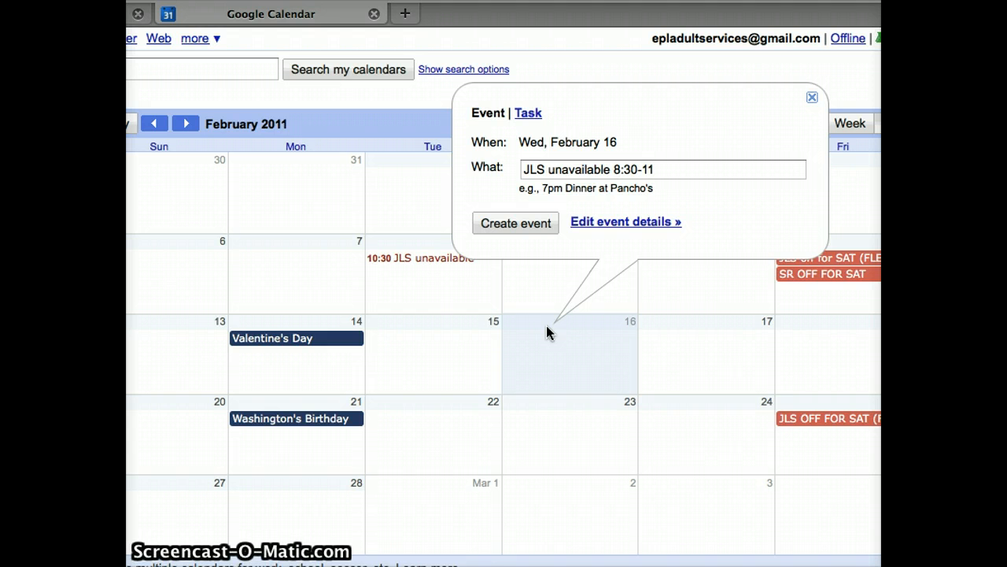
pyautogui.write(':30')
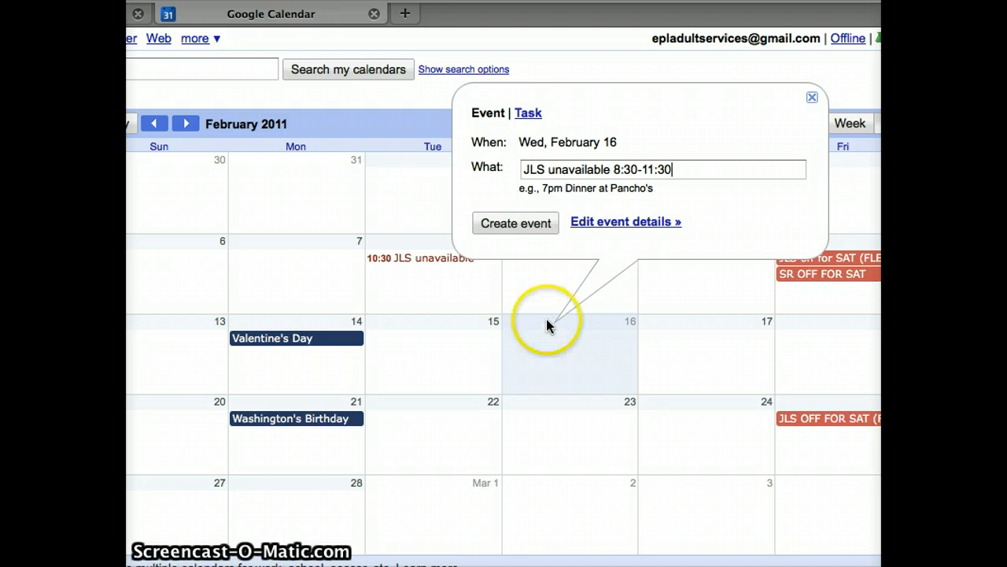
pyautogui.moveTo(611, 230)
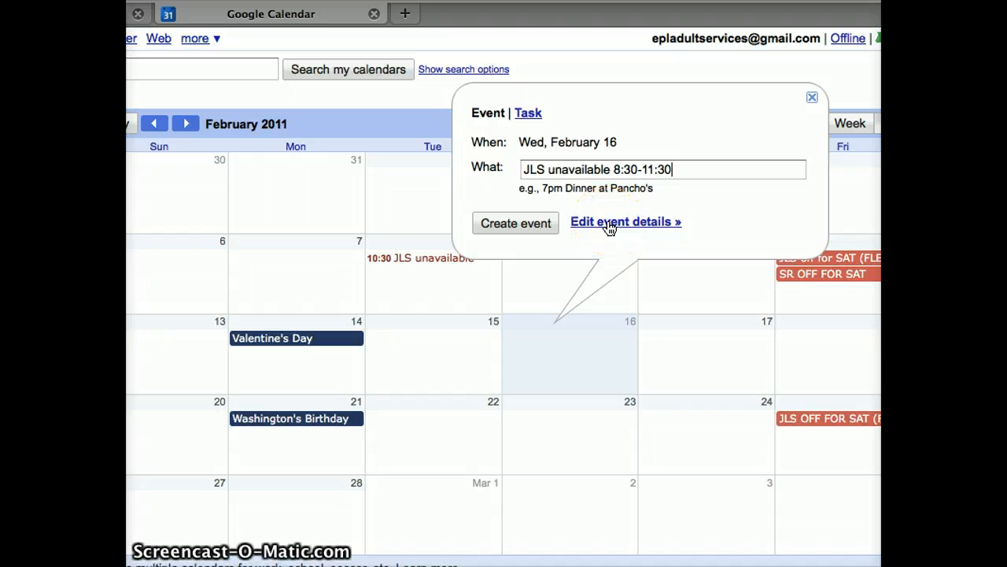
# Set the 8:30–11:30 event to repeat monthly by day of the week, the third Wednesday.
pyautogui.click(625, 221)
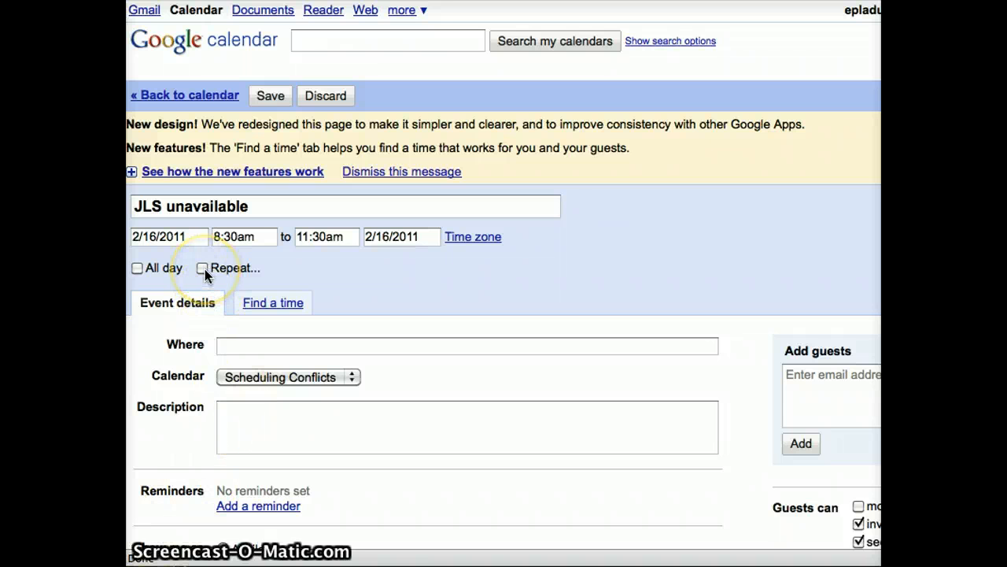
pyautogui.click(202, 268)
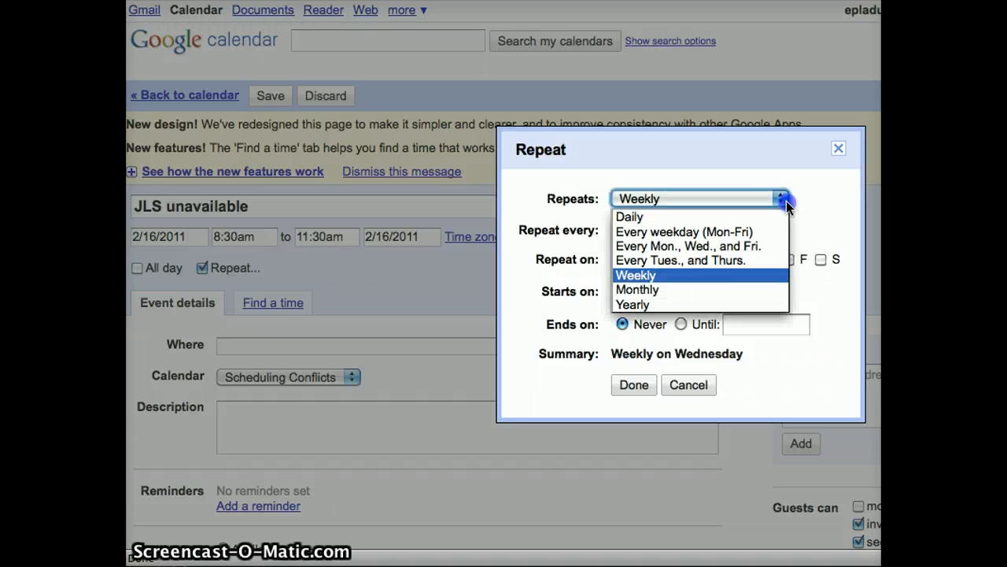
pyautogui.click(636, 290)
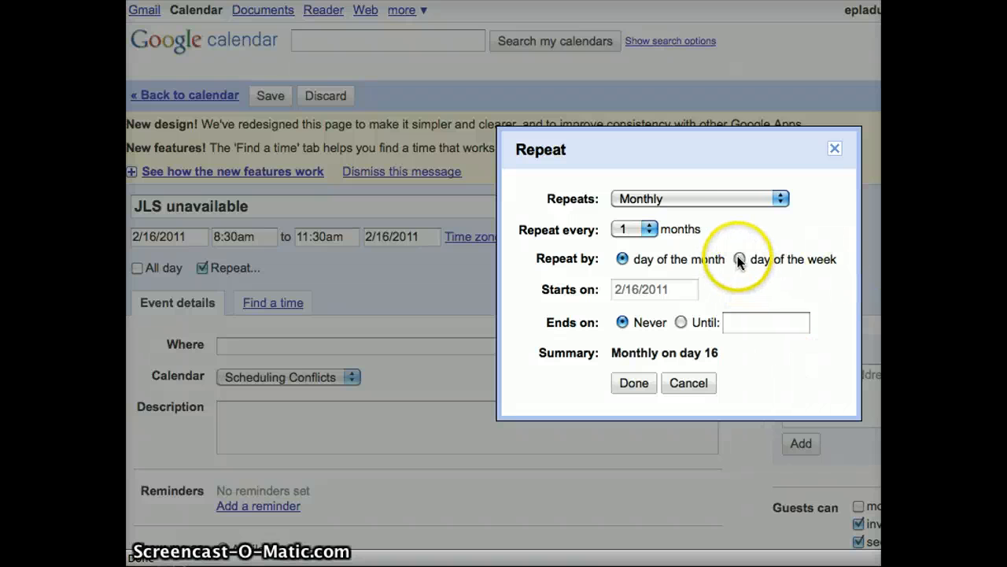
pyautogui.click(740, 258)
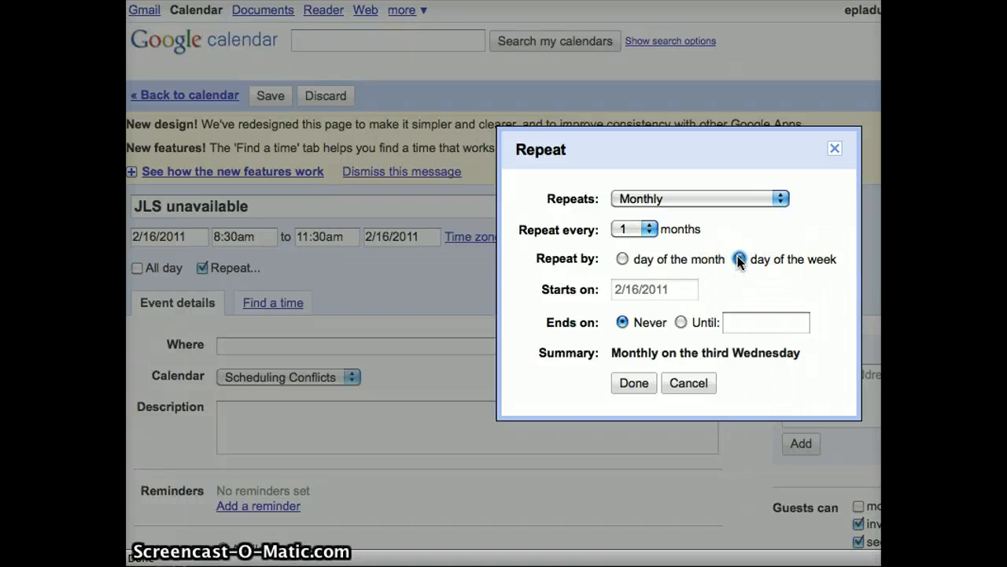
pyautogui.click(739, 259)
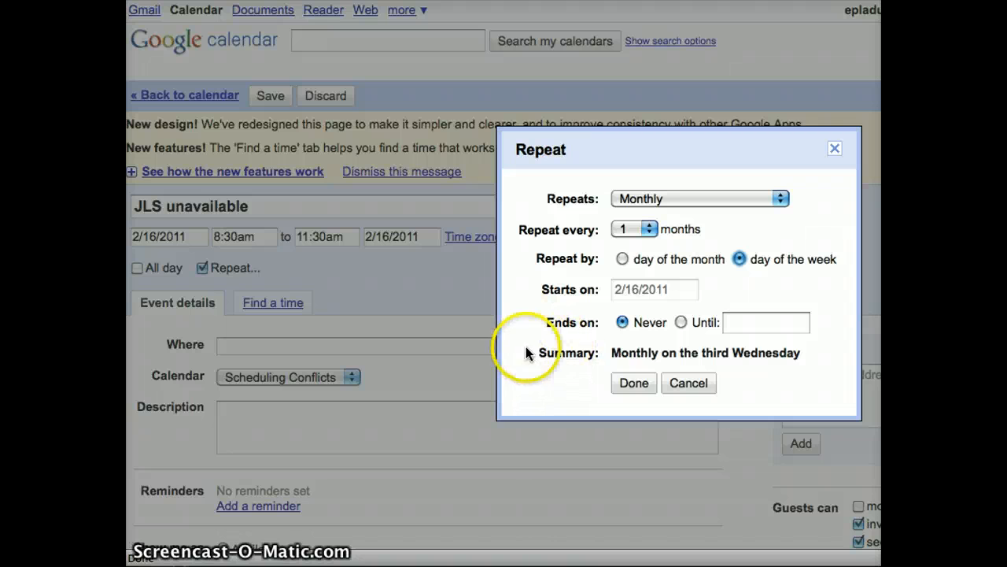
pyautogui.moveTo(712, 360)
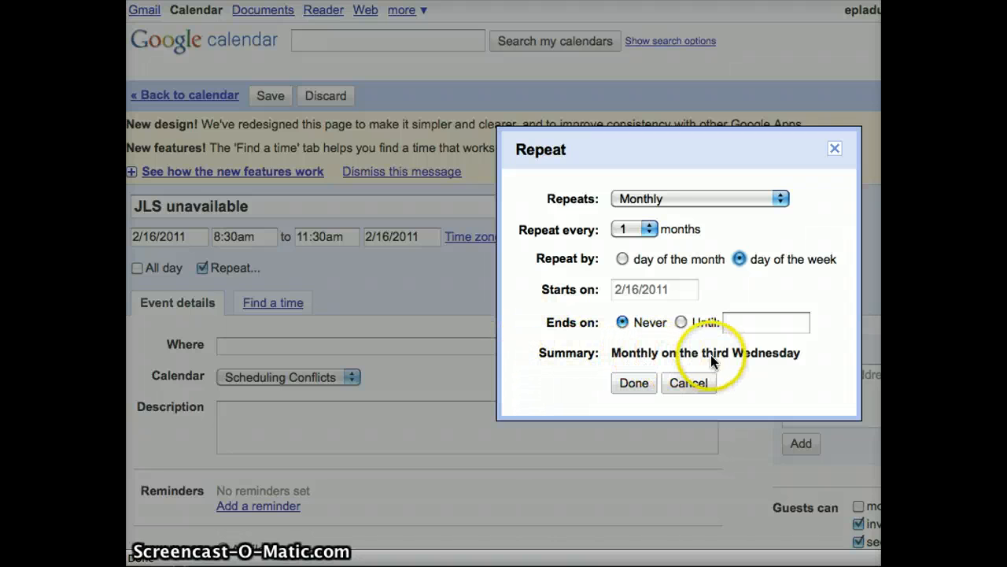
pyautogui.moveTo(661, 378)
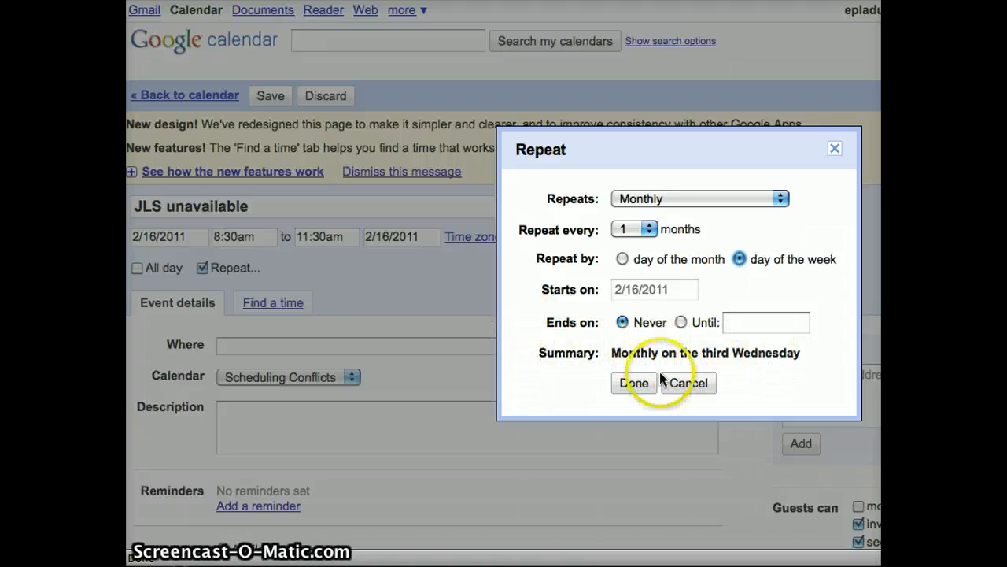
pyautogui.click(633, 382)
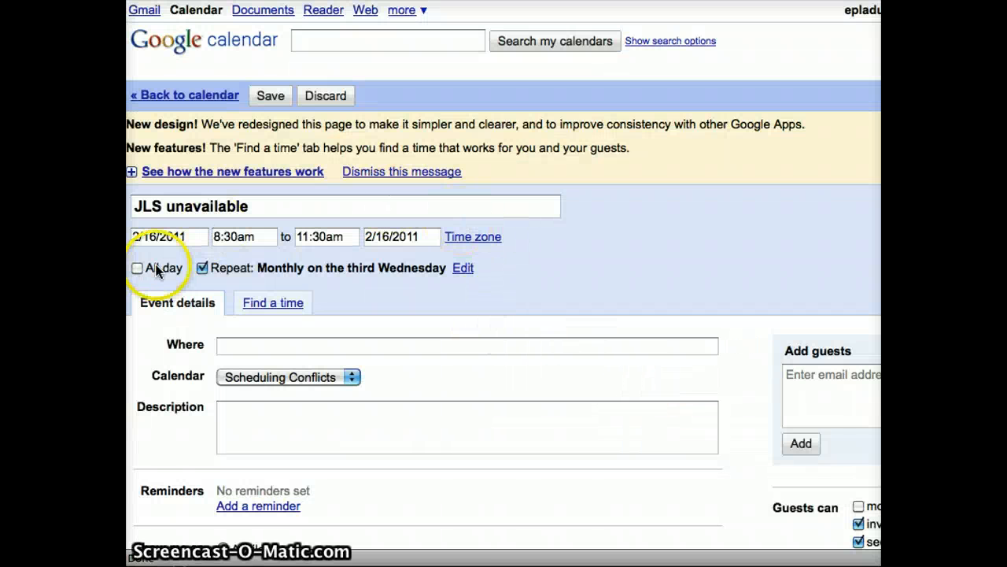
pyautogui.moveTo(381, 291)
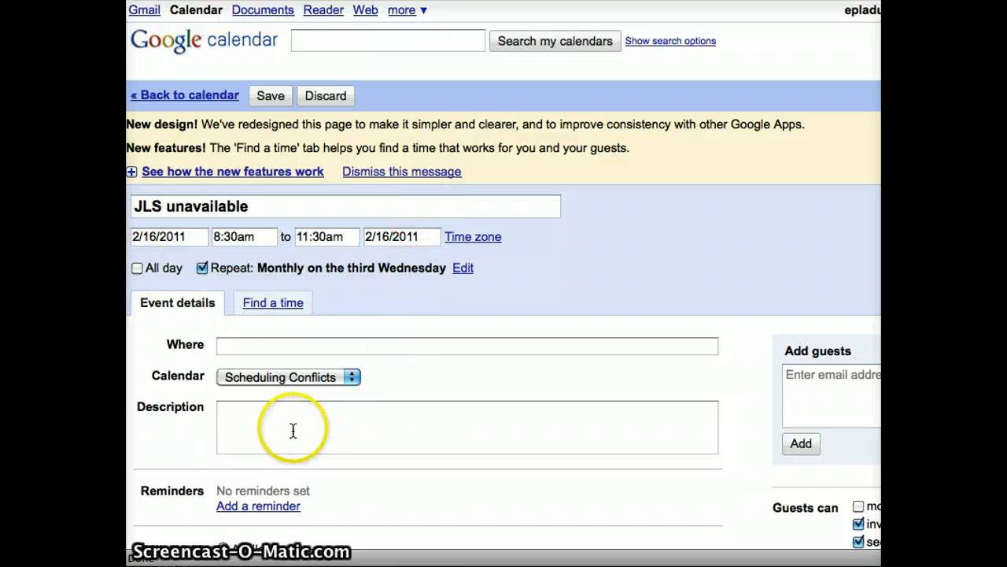
# Add the description 'JLS working 11:30-8pm' to the repeating event and save it.
pyautogui.click(293, 431)
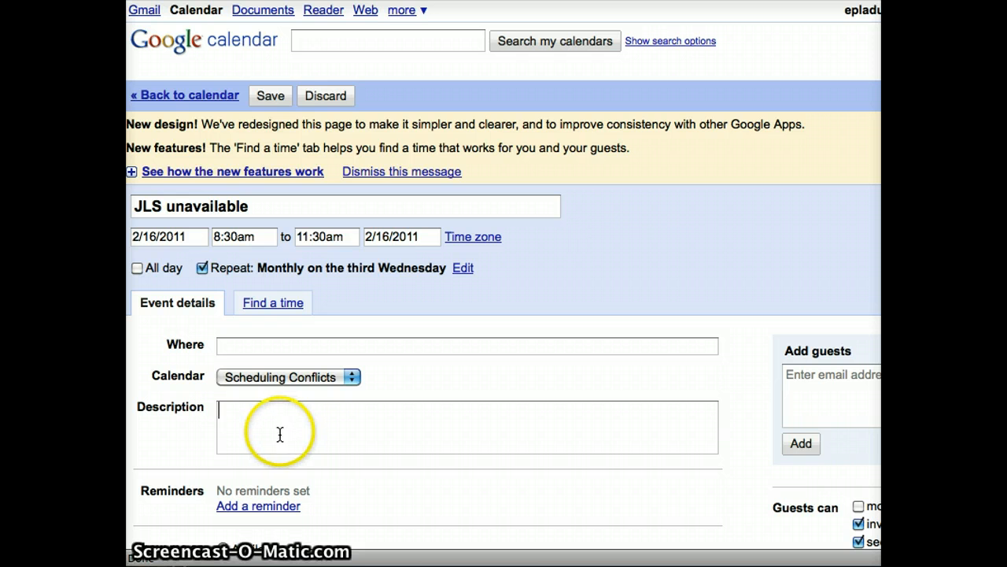
pyautogui.write('JLS w')
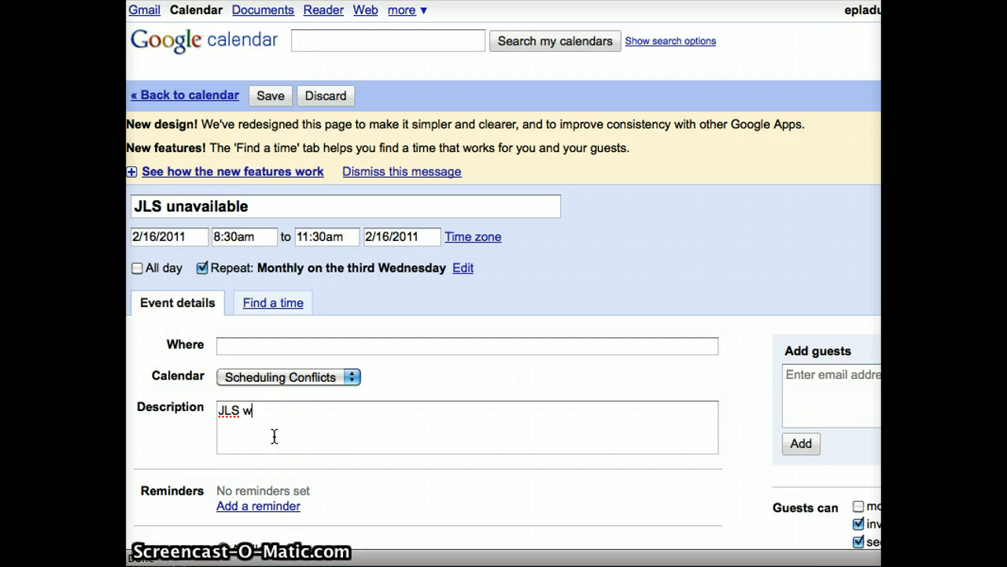
pyautogui.write('orking')
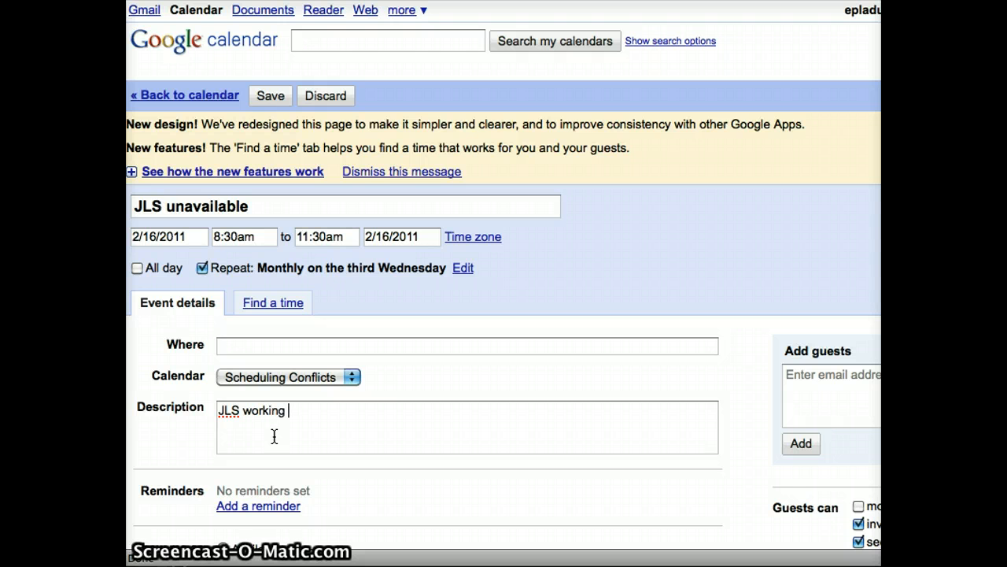
pyautogui.write('11:30')
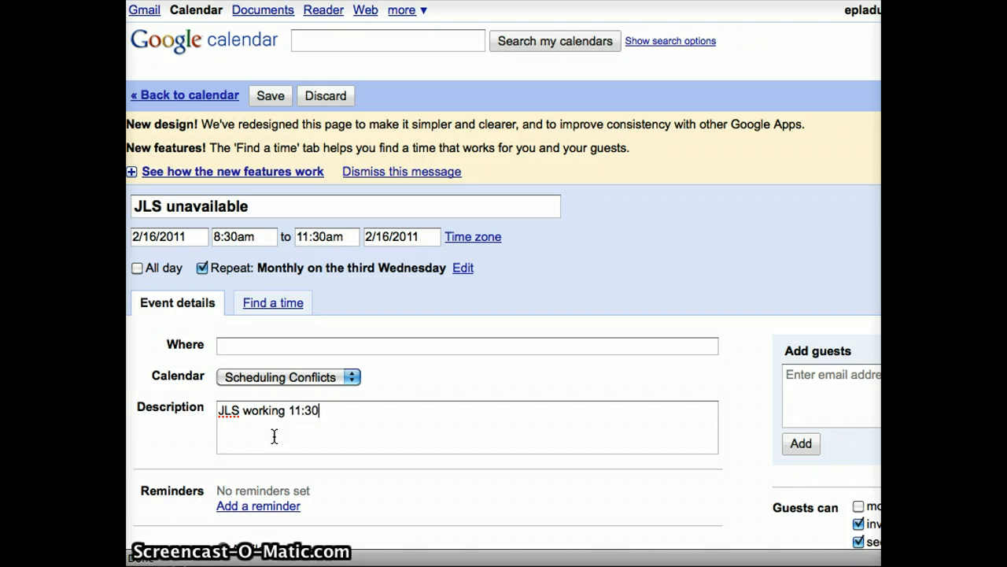
pyautogui.write('-8')
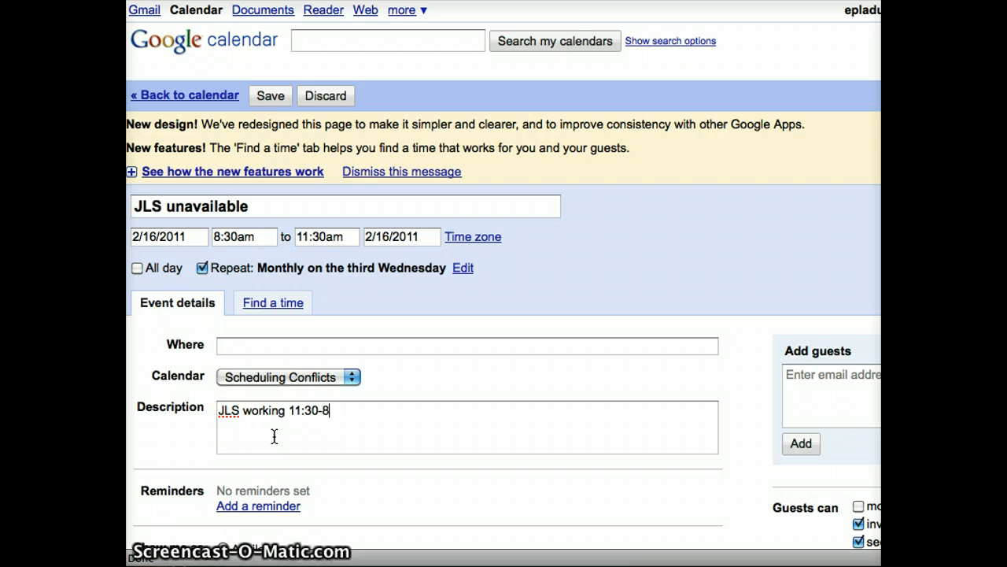
pyautogui.write('pm')
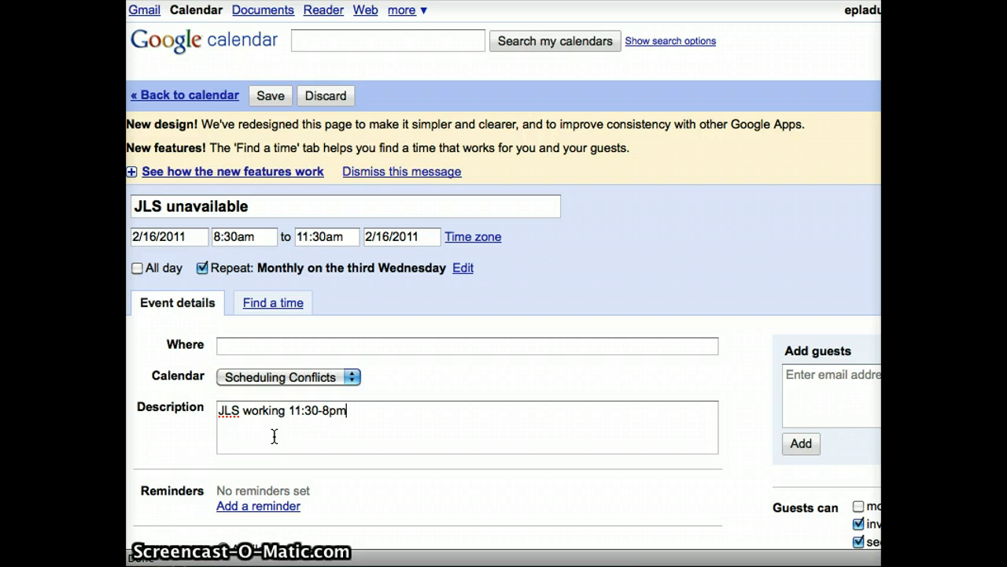
pyautogui.moveTo(277, 441)
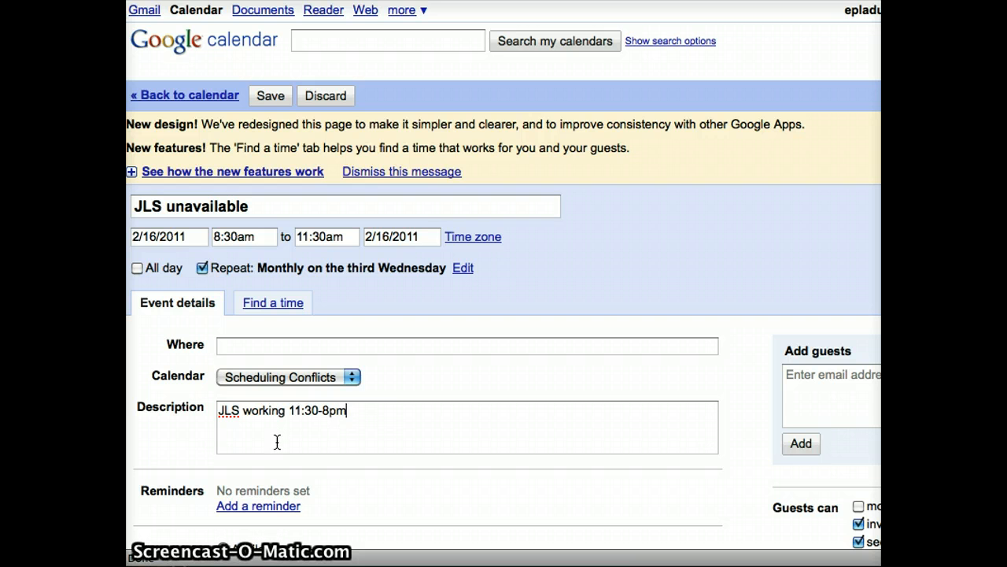
pyautogui.click(271, 96)
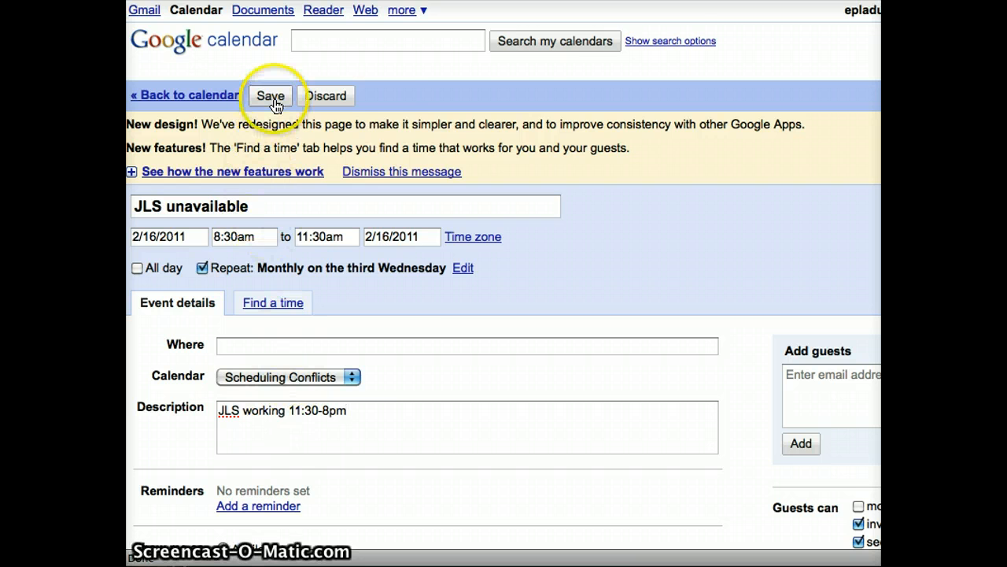
# Save the JLS unavailable event and check the following month, where it lands on Wednesday, March 16.
pyautogui.click(271, 96)
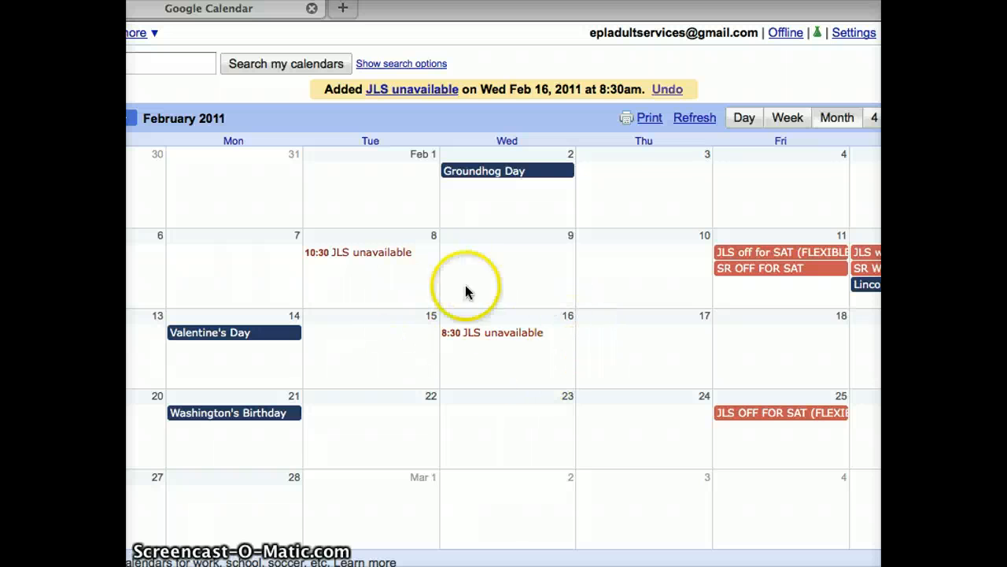
pyautogui.moveTo(450, 390)
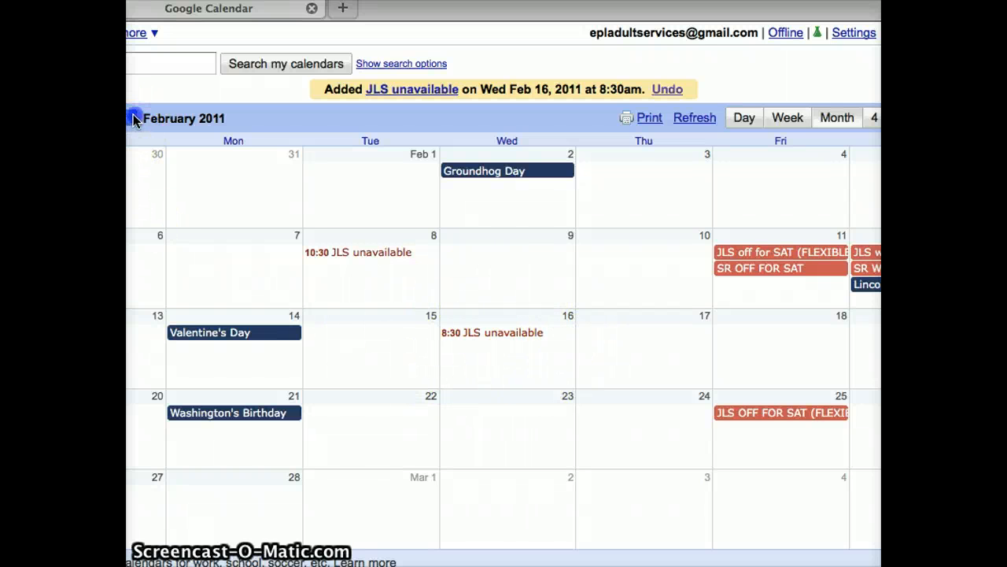
pyautogui.click(132, 120)
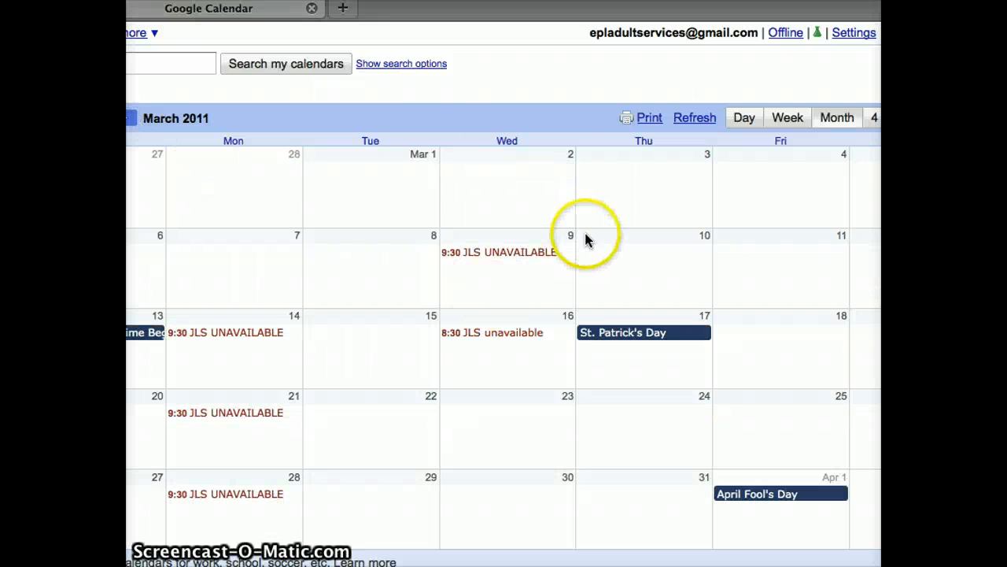
pyautogui.moveTo(157, 129)
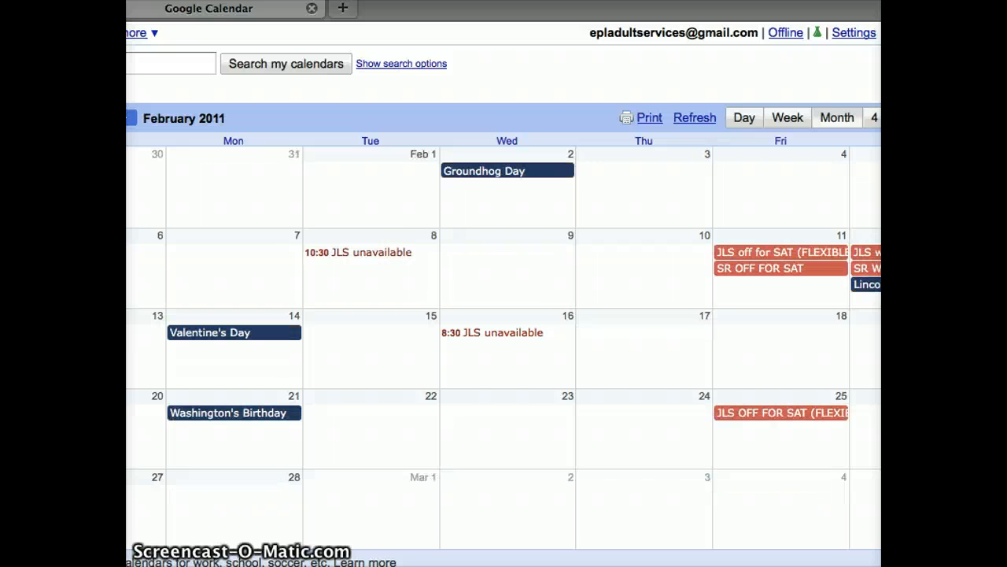
pyautogui.moveTo(543, 362)
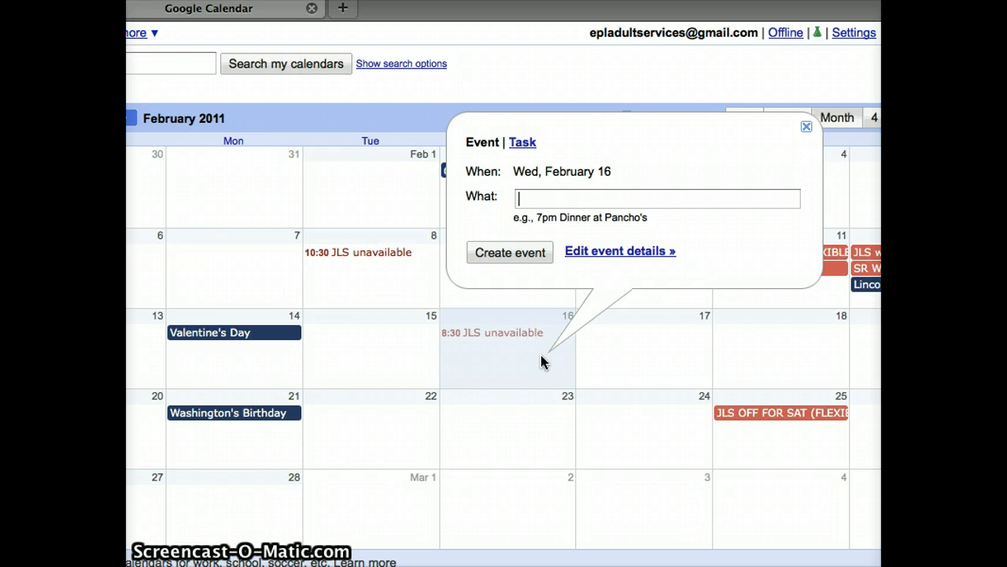
# Title the new Feb 16 quick event 'JLS 5:30-8 pm', fixing a stray colon after the 8.
pyautogui.write('5')
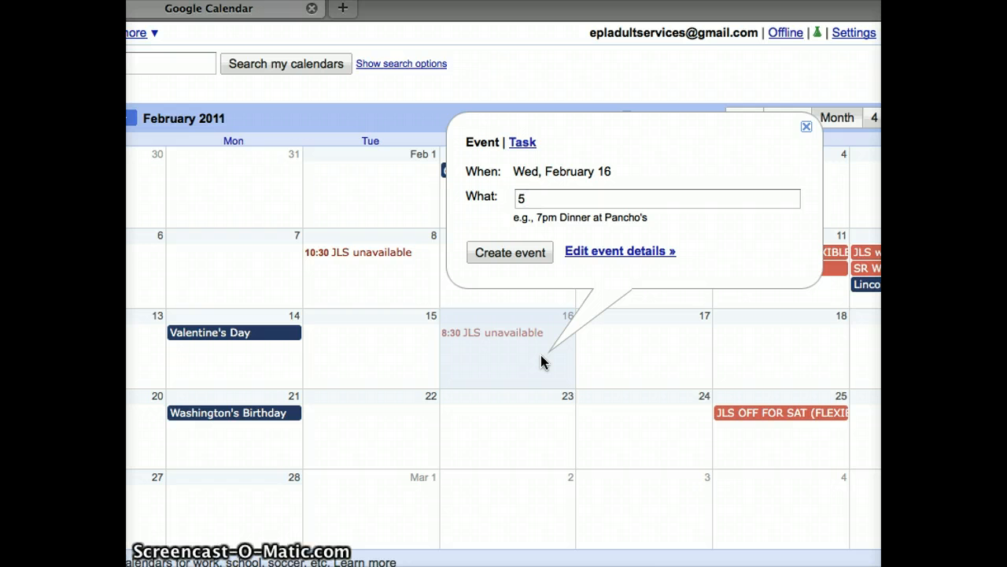
pyautogui.write(':30')
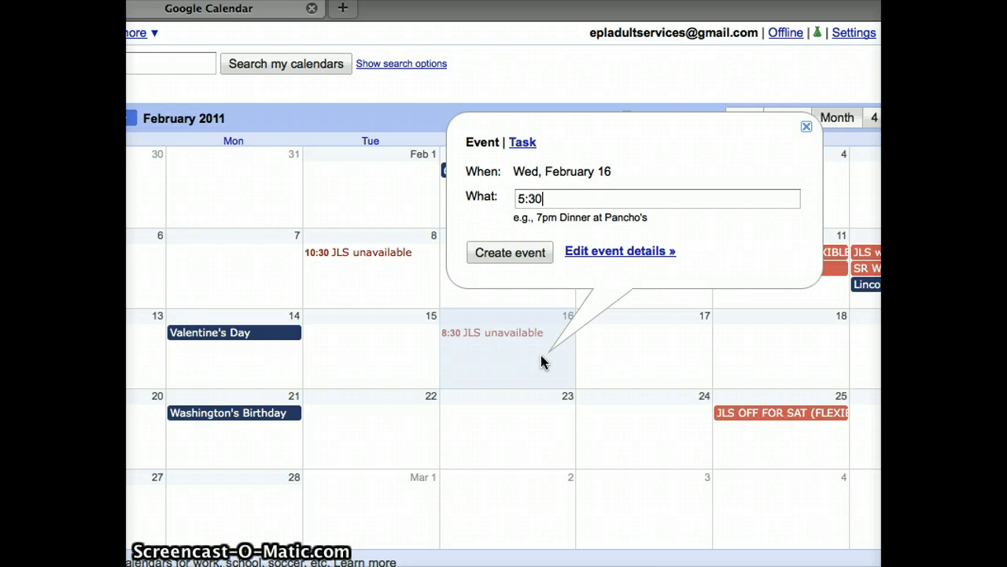
pyautogui.write('-')
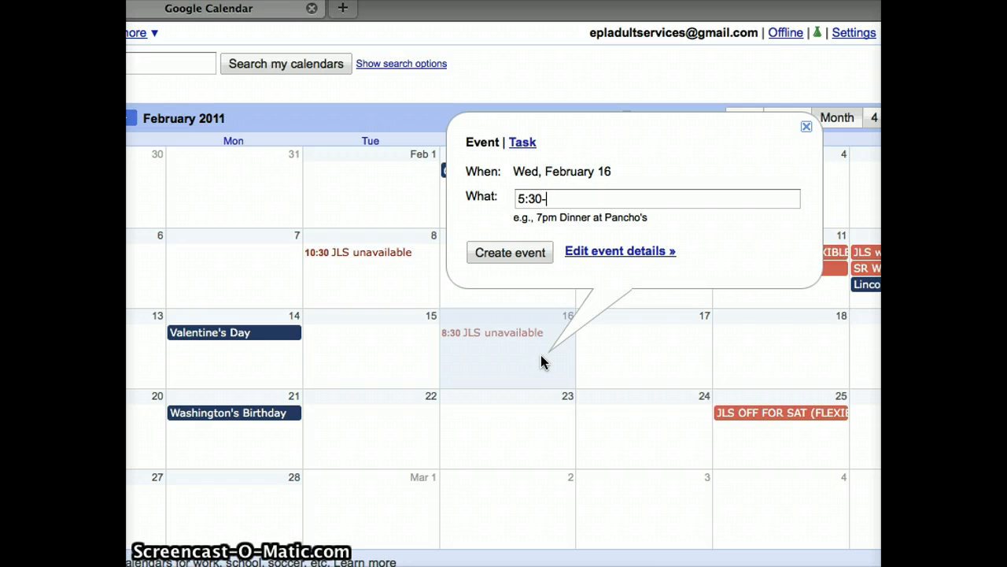
pyautogui.write('8:')
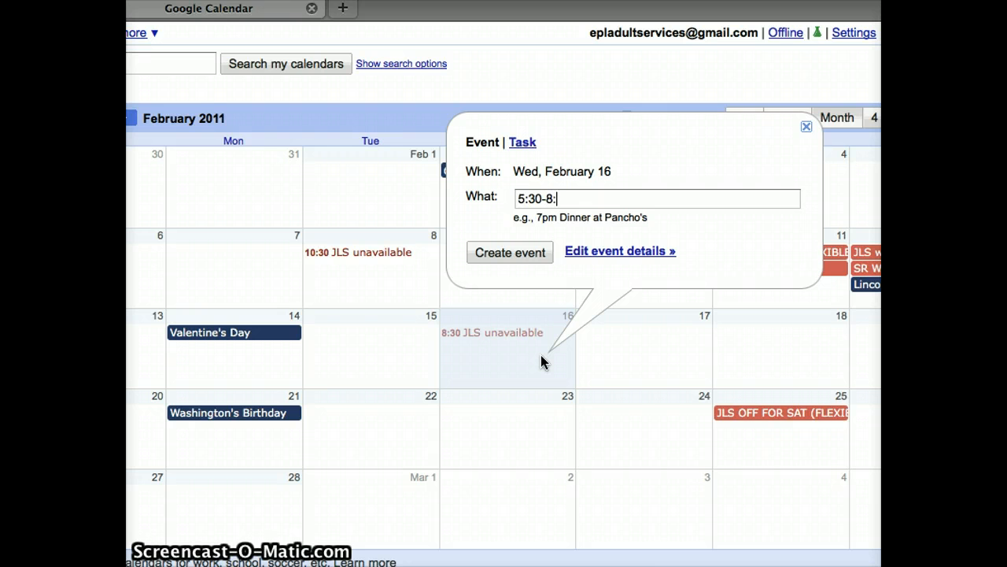
pyautogui.press('Backspace')
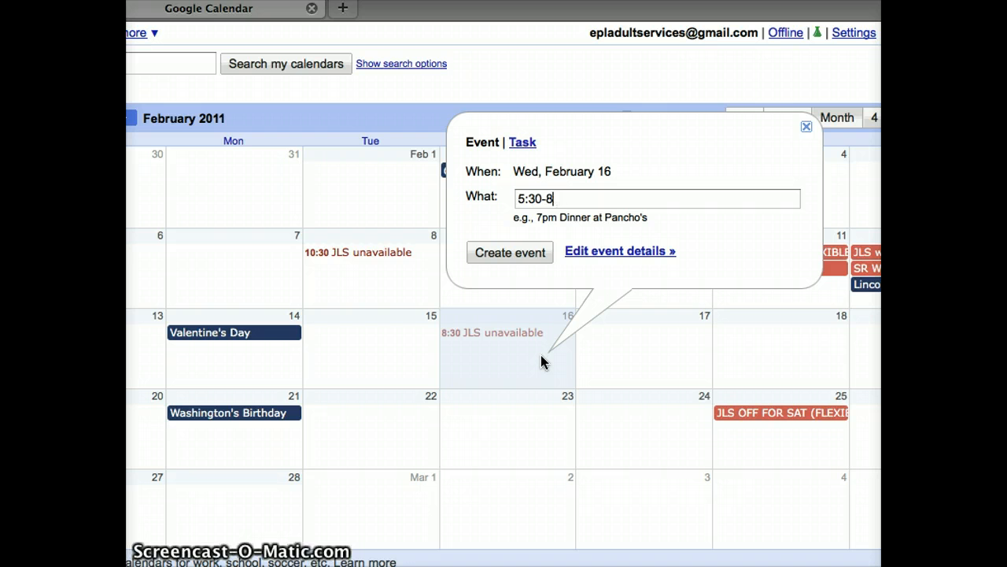
pyautogui.write('pm')
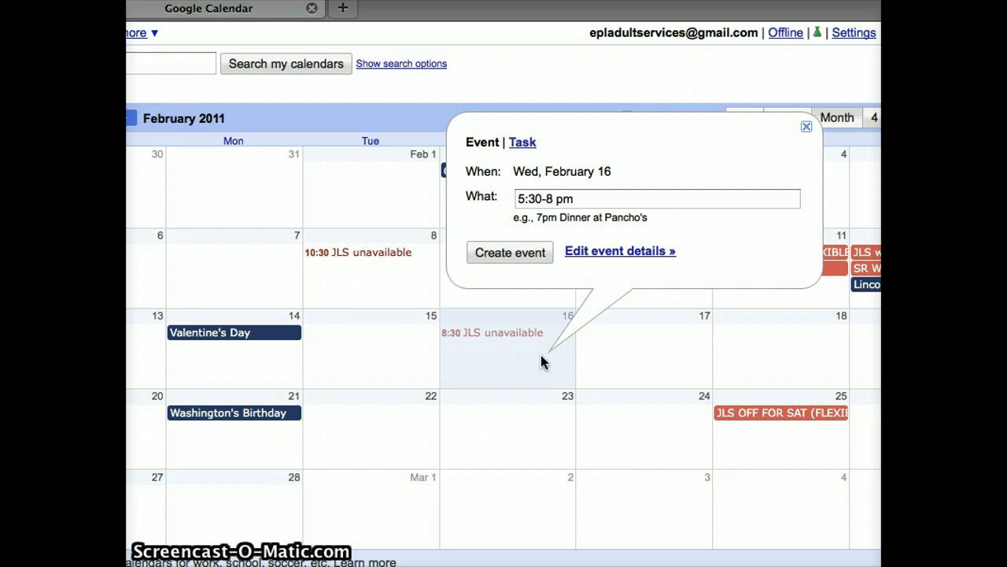
pyautogui.write('JLS')
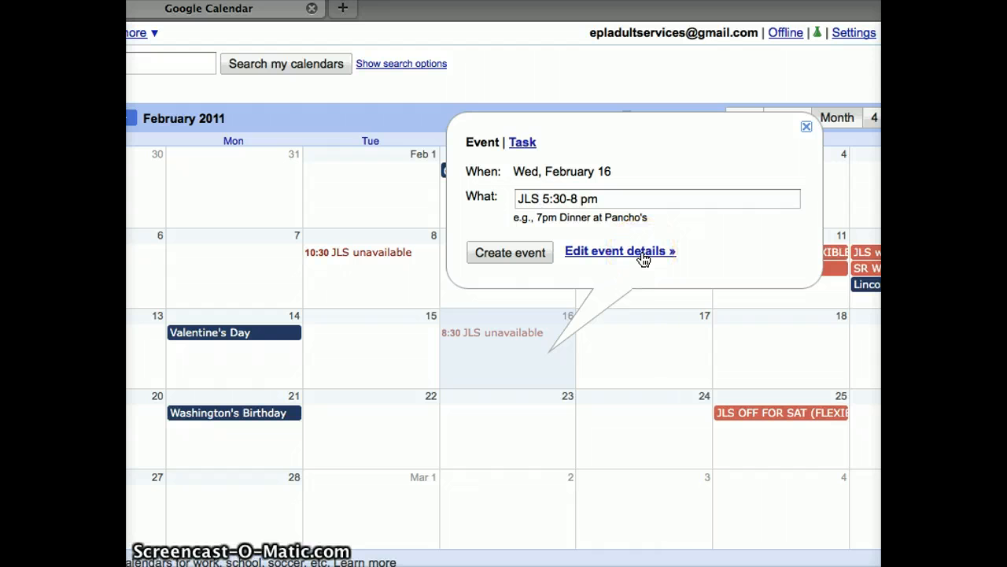
# In the event details, repeat it monthly by day of the week (third Wednesday) with no end date.
pyautogui.click(620, 250)
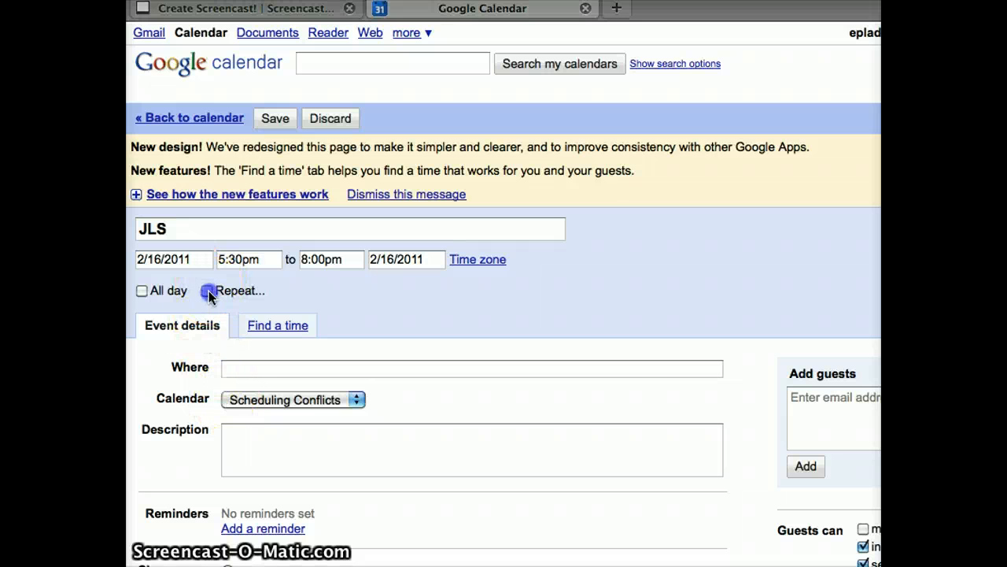
pyautogui.click(209, 292)
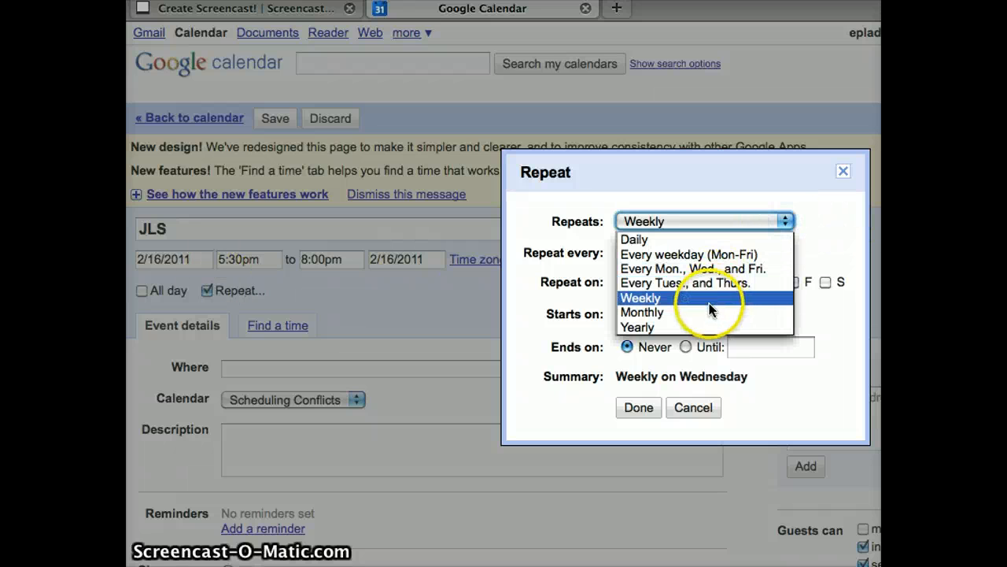
pyautogui.click(642, 311)
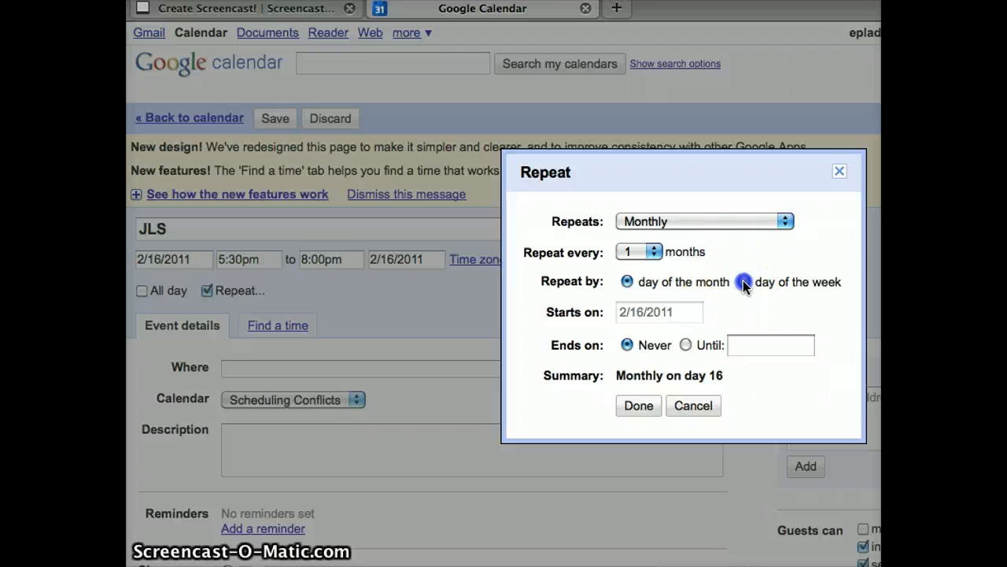
pyautogui.click(743, 281)
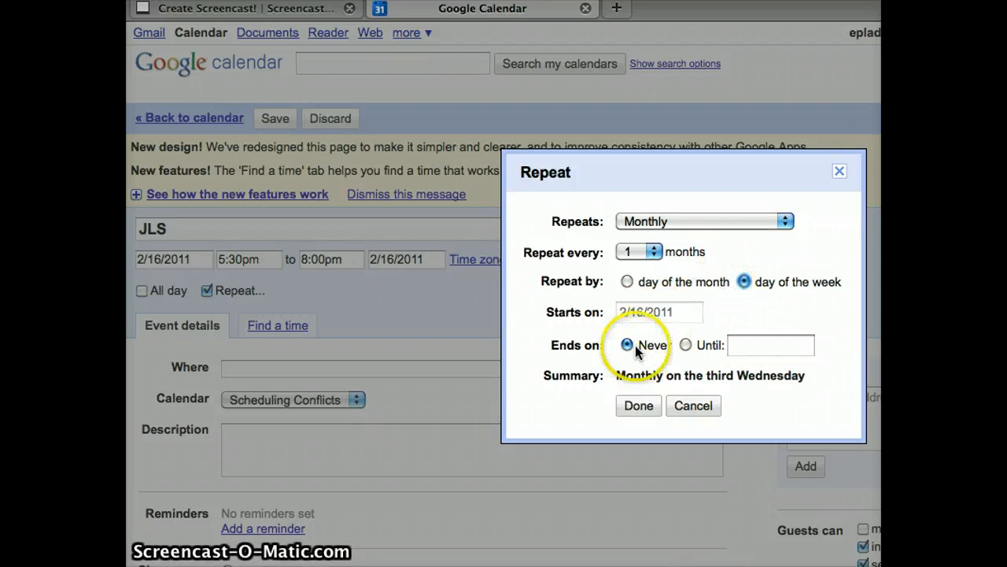
pyautogui.click(637, 406)
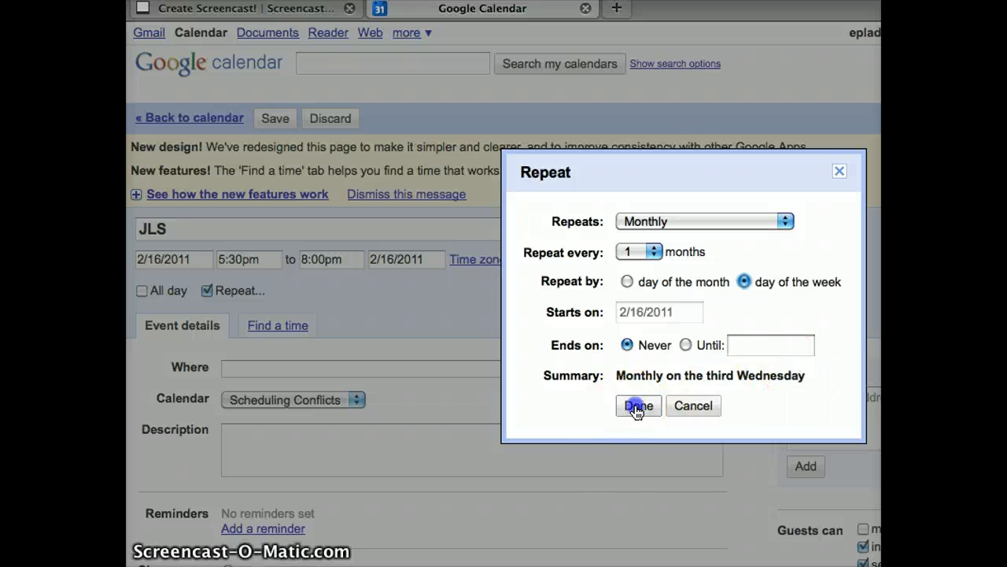
pyautogui.click(639, 406)
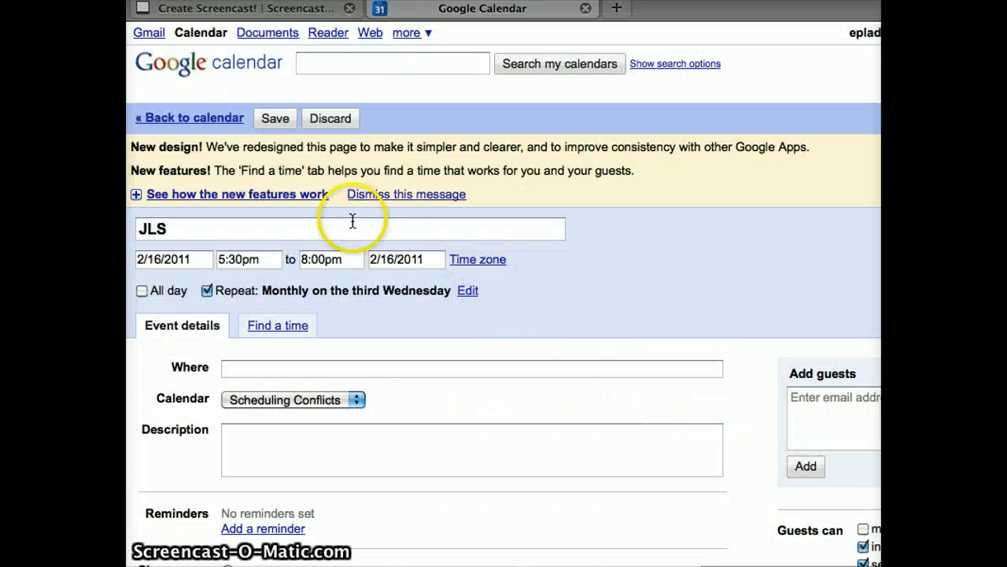
pyautogui.moveTo(330, 339)
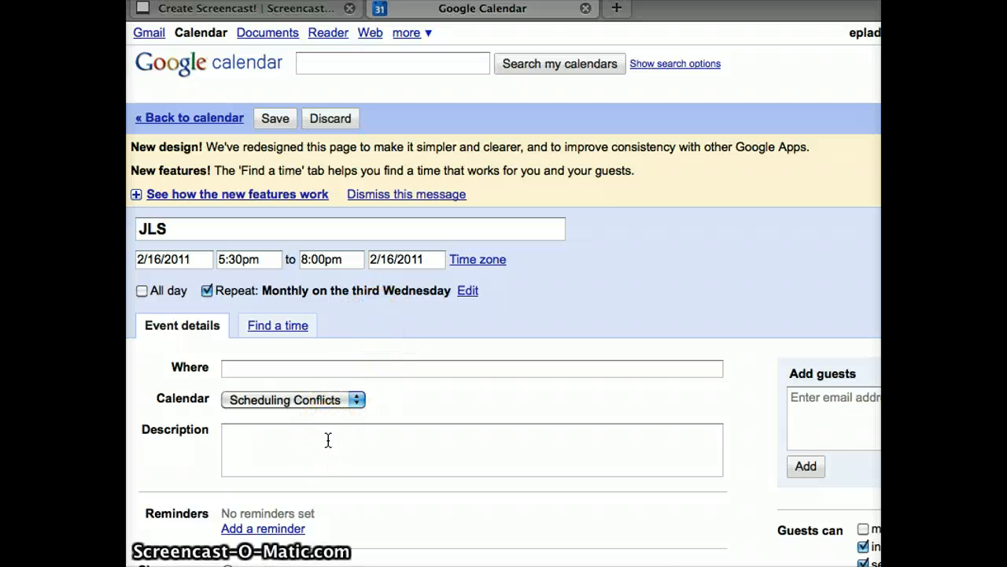
# Begin the event description with 'JLS'.
pyautogui.click(327, 441)
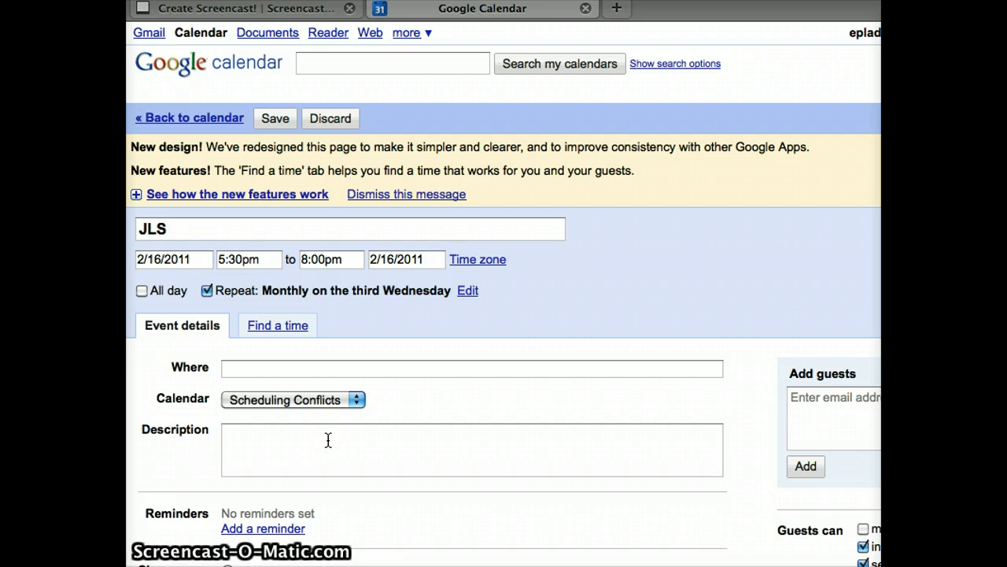
pyautogui.write('JL')
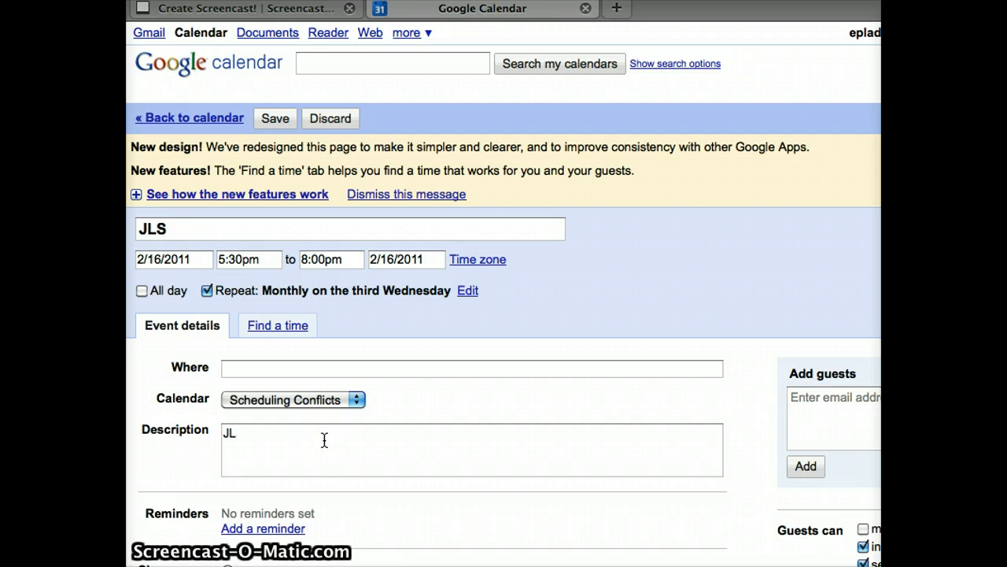
pyautogui.write('S at D')
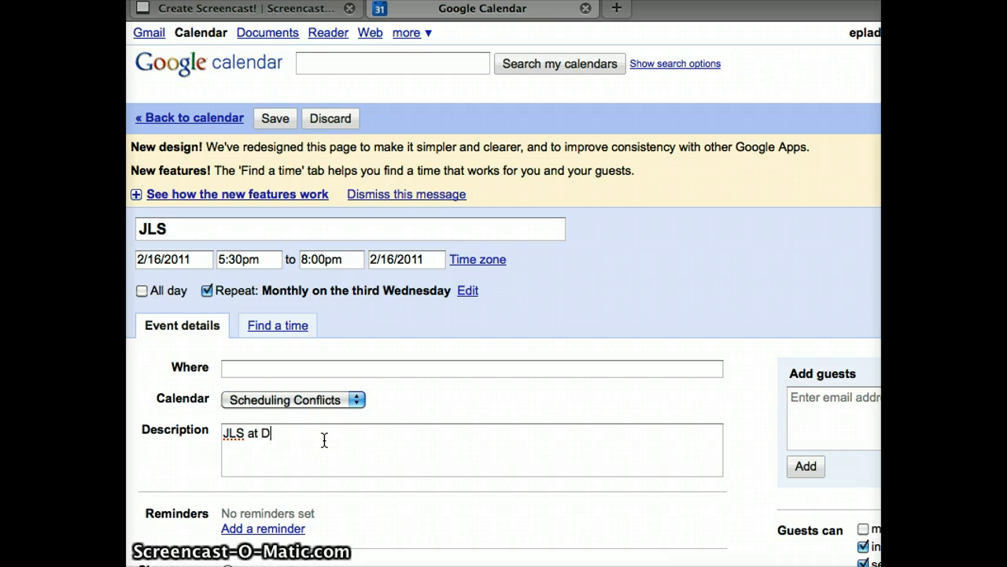
# Finish the description 'JLS at District 65 Family Night', save the event, and view its summary on Feb 16.
pyautogui.write('istrict')
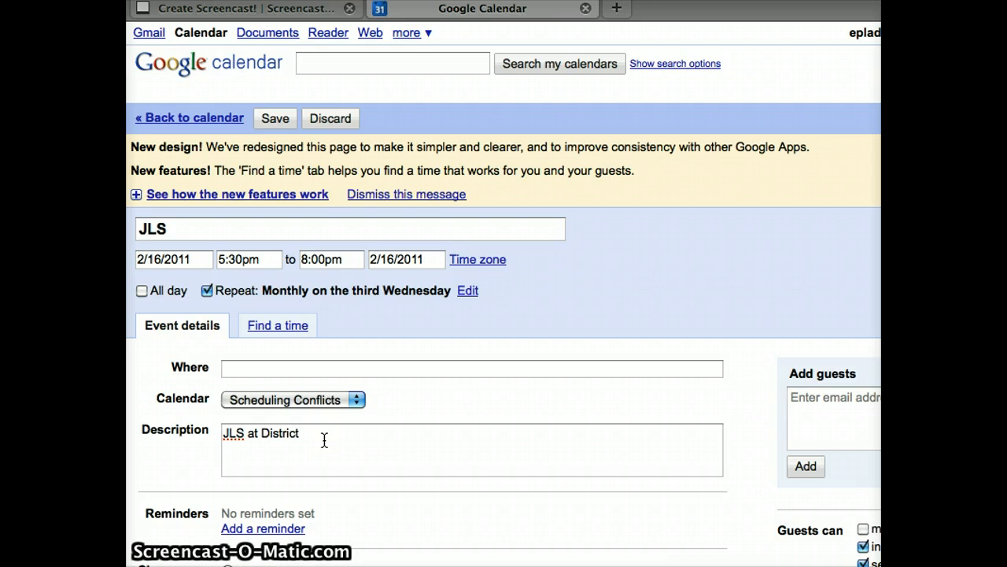
pyautogui.write('65 Fami')
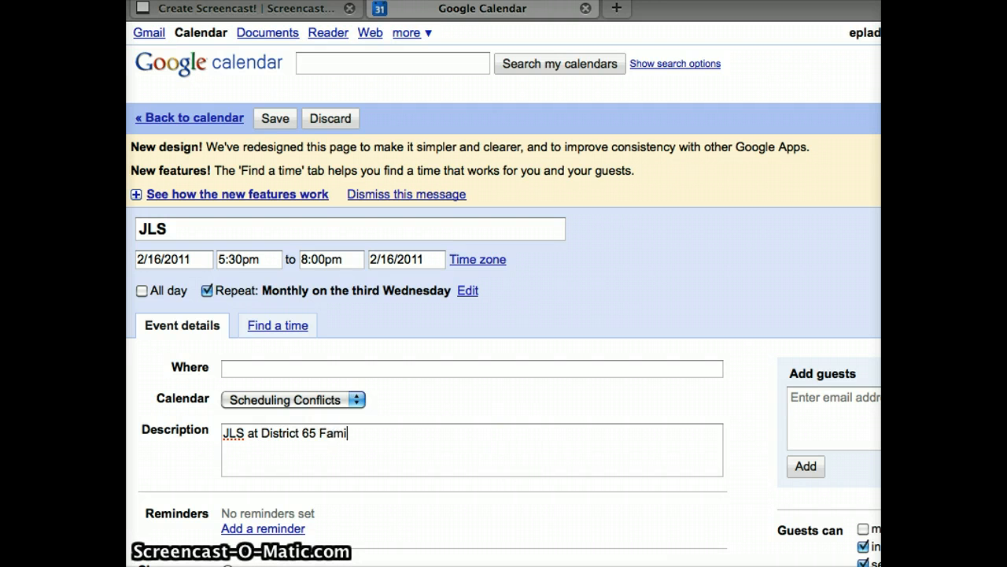
pyautogui.write('ly Nig')
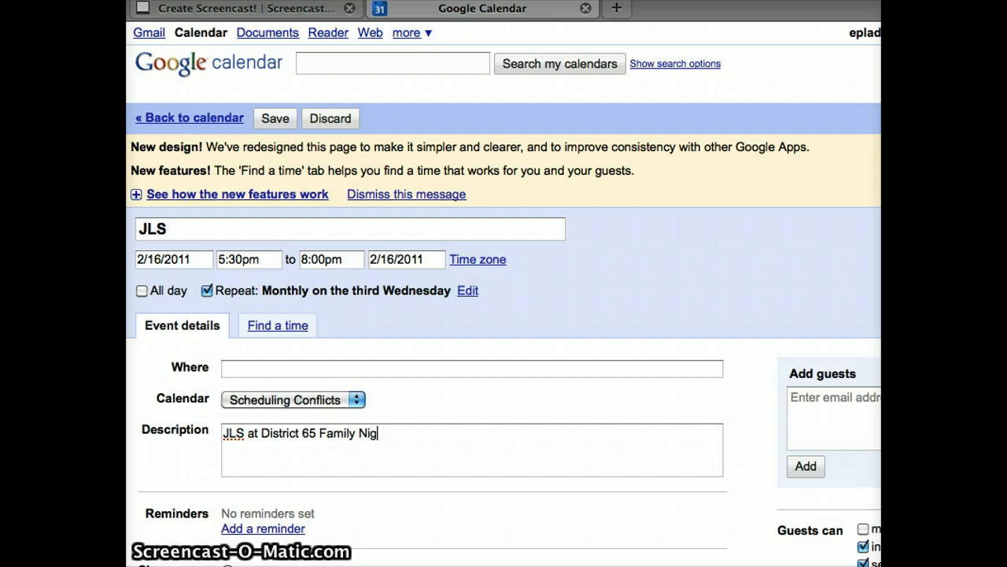
pyautogui.write('ht')
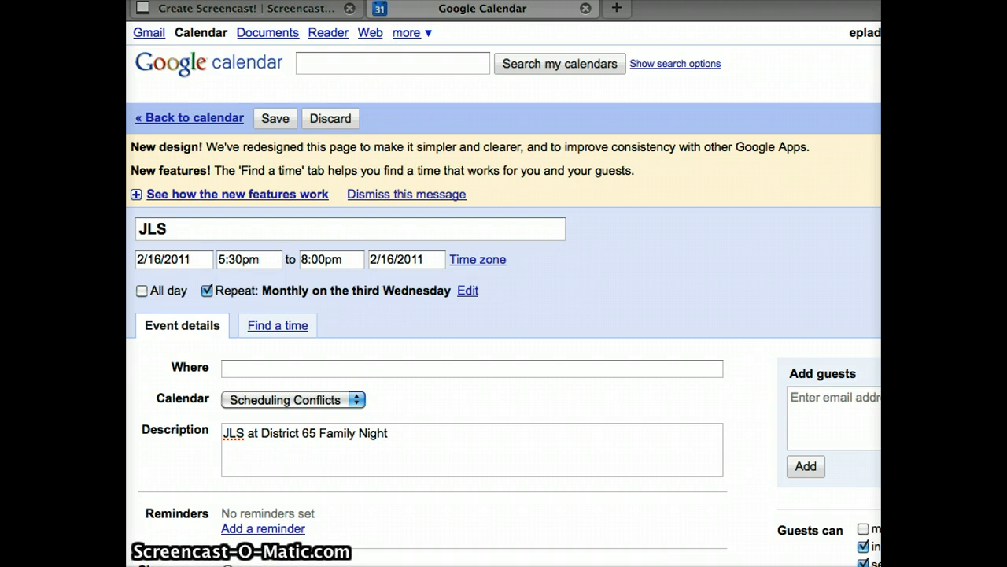
pyautogui.click(274, 118)
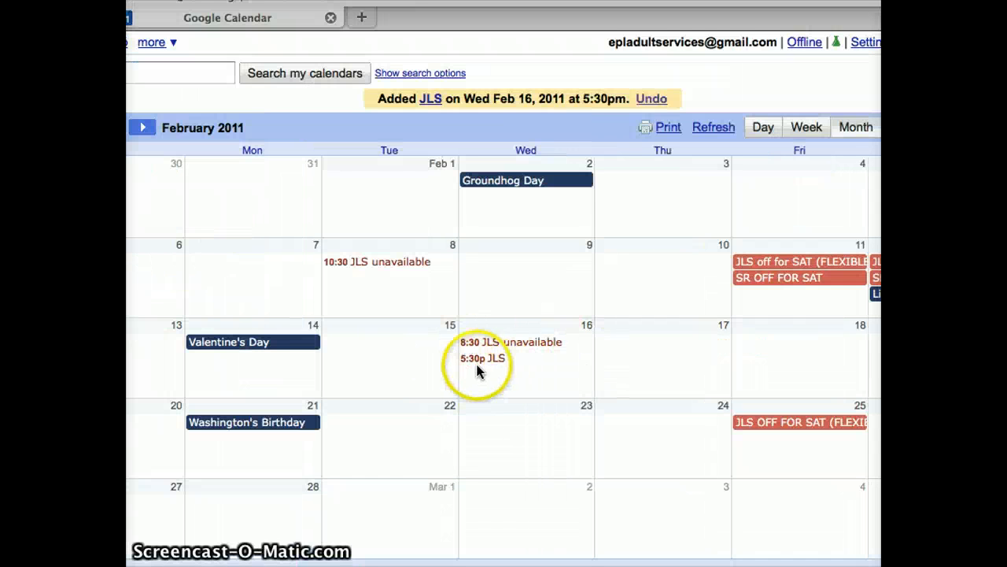
pyautogui.moveTo(497, 365)
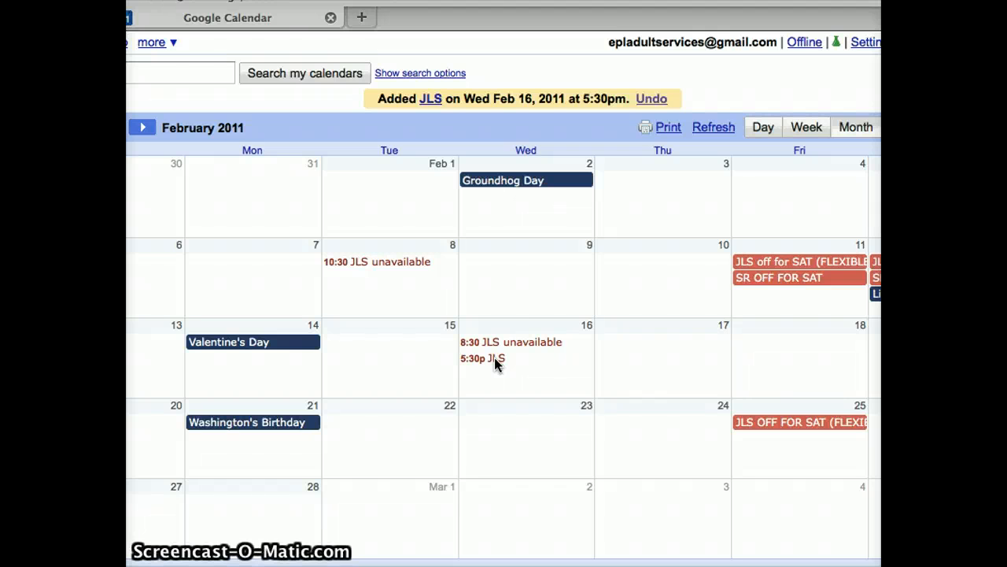
pyautogui.click(488, 359)
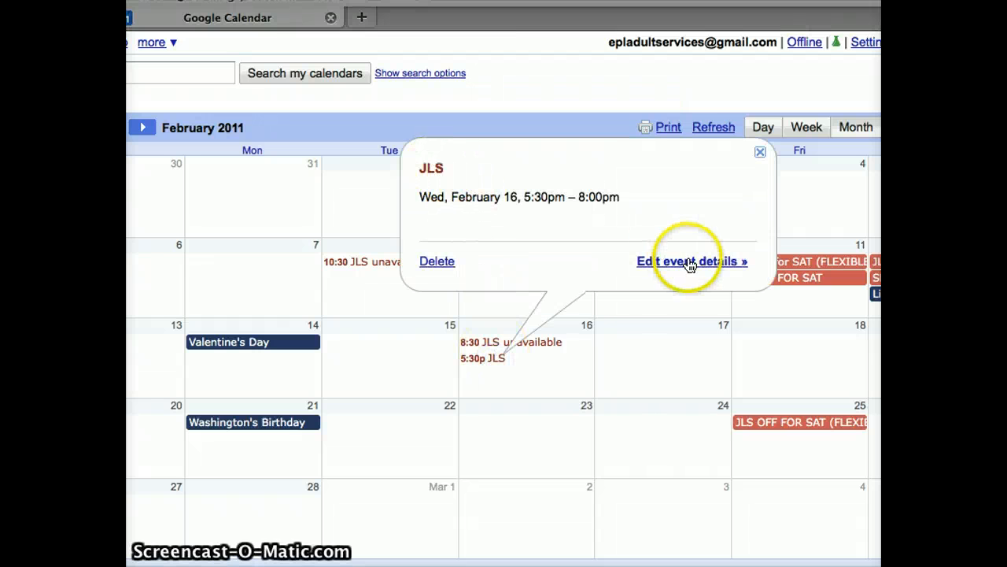
# Retitle the repeating event 'JLS unavailable' and save the change for the series.
pyautogui.click(689, 261)
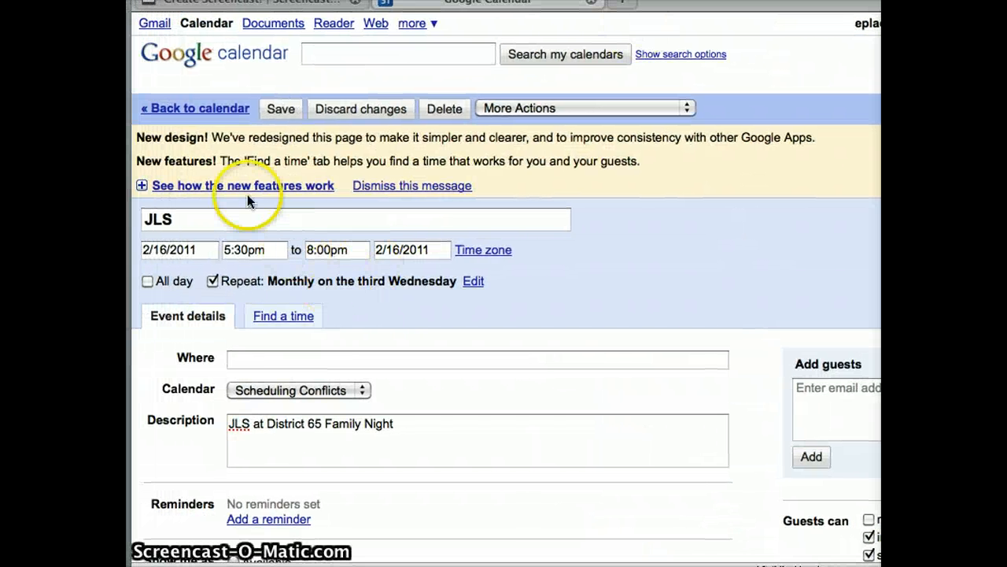
pyautogui.click(200, 221)
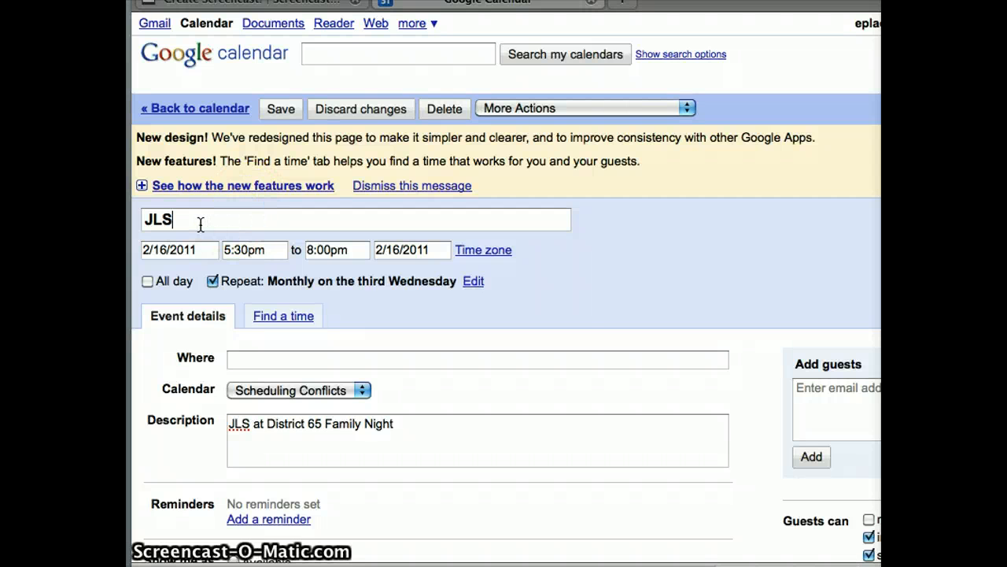
pyautogui.write('unavail')
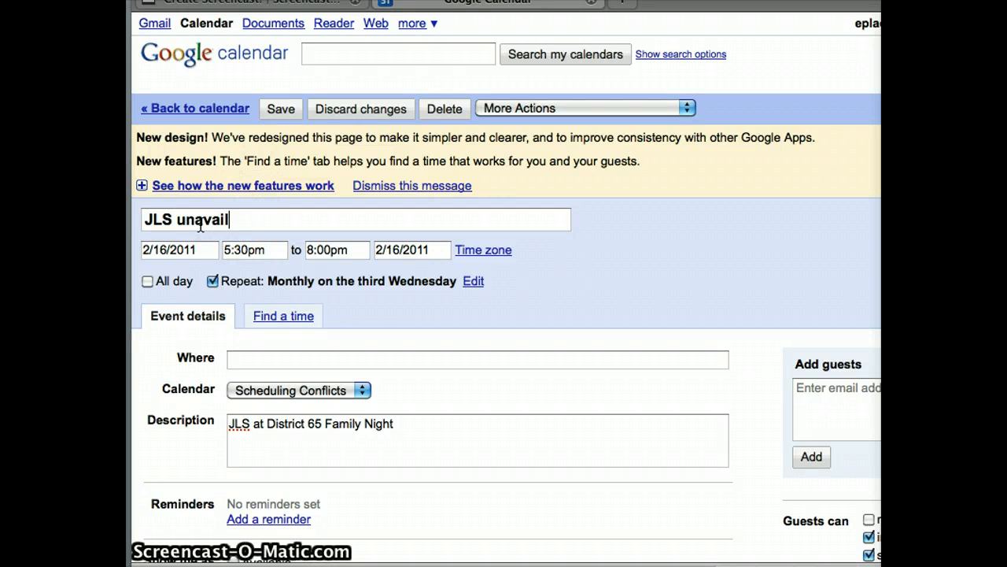
pyautogui.write('able')
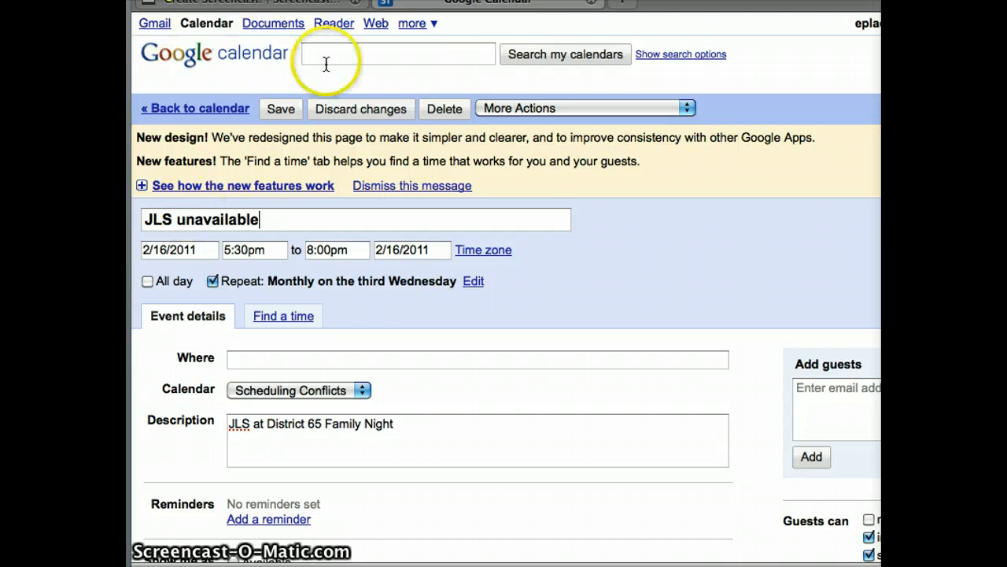
pyautogui.click(280, 108)
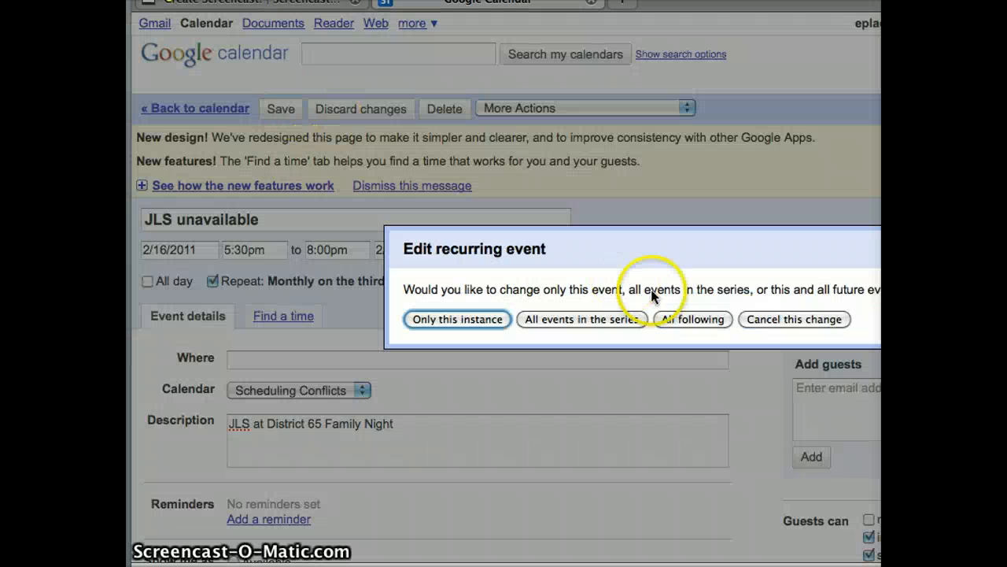
pyautogui.moveTo(677, 302)
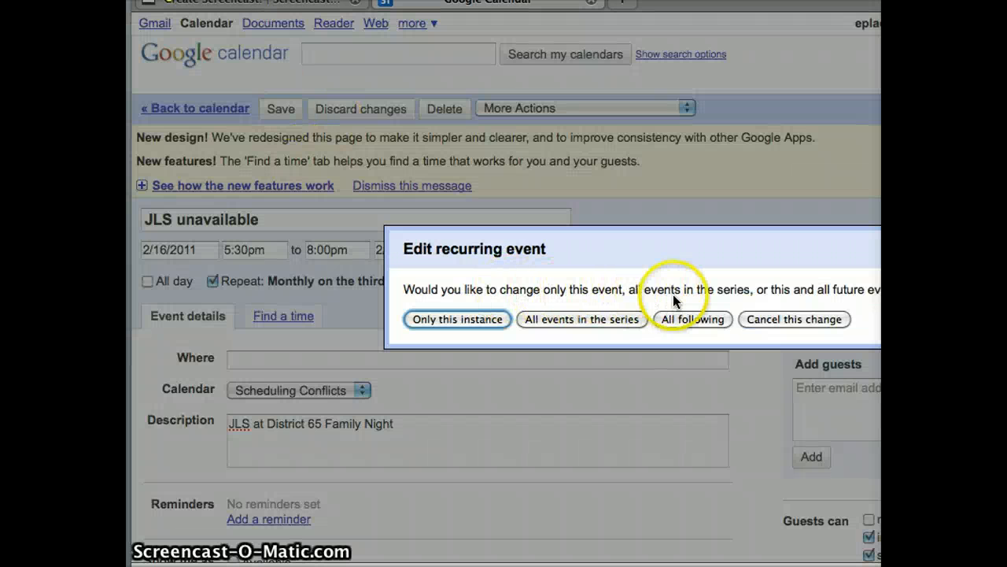
pyautogui.moveTo(878, 262)
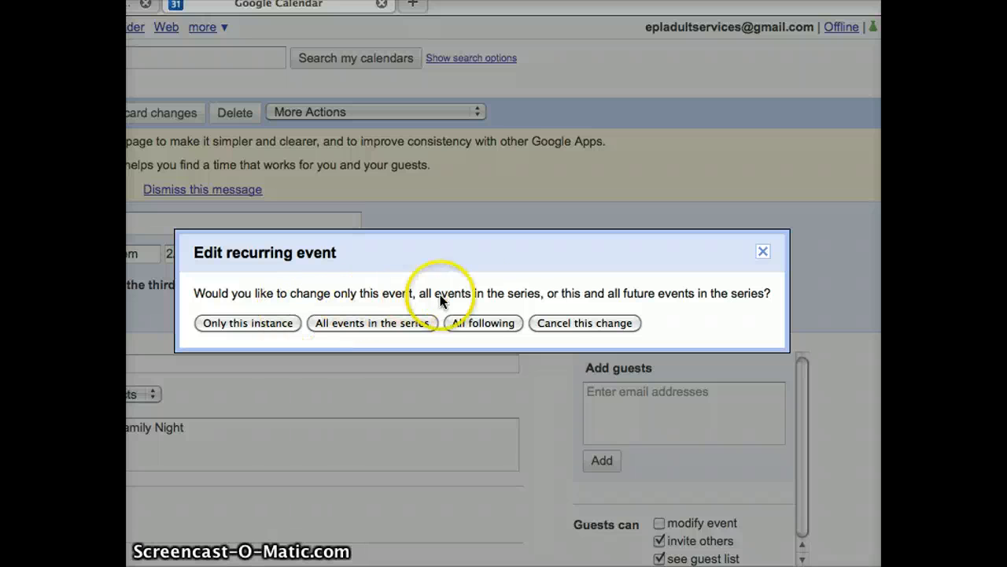
pyautogui.moveTo(573, 301)
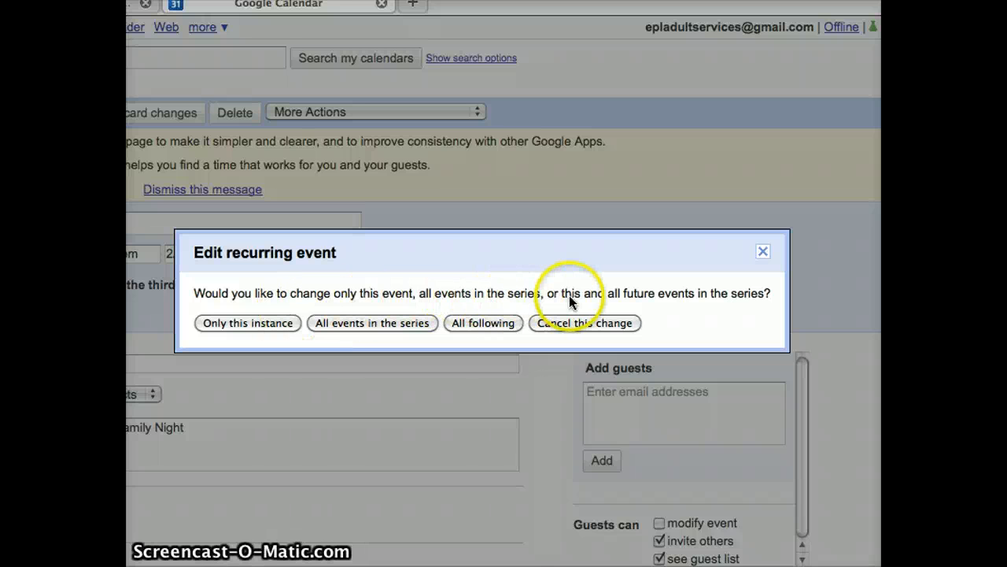
pyautogui.moveTo(658, 310)
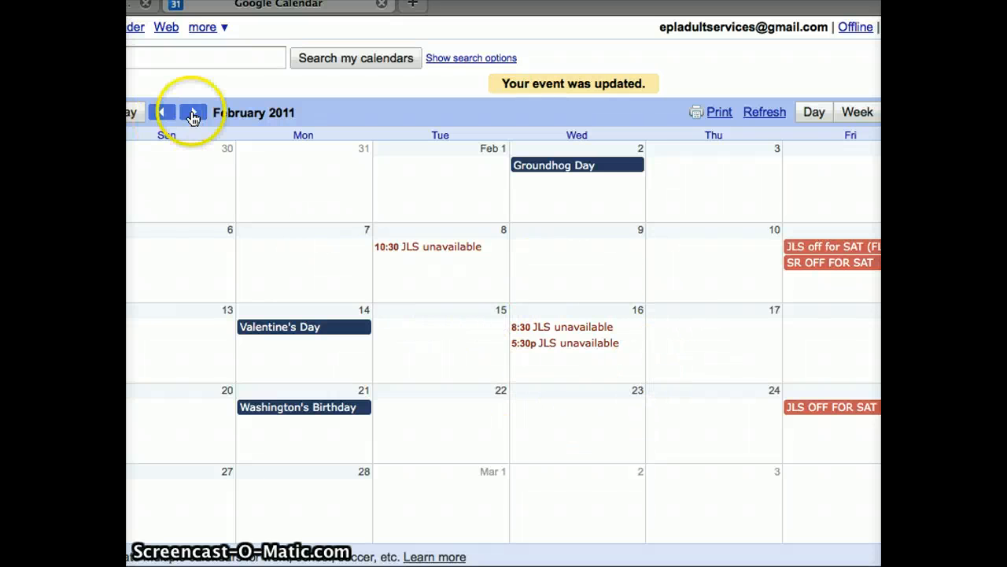
pyautogui.click(187, 112)
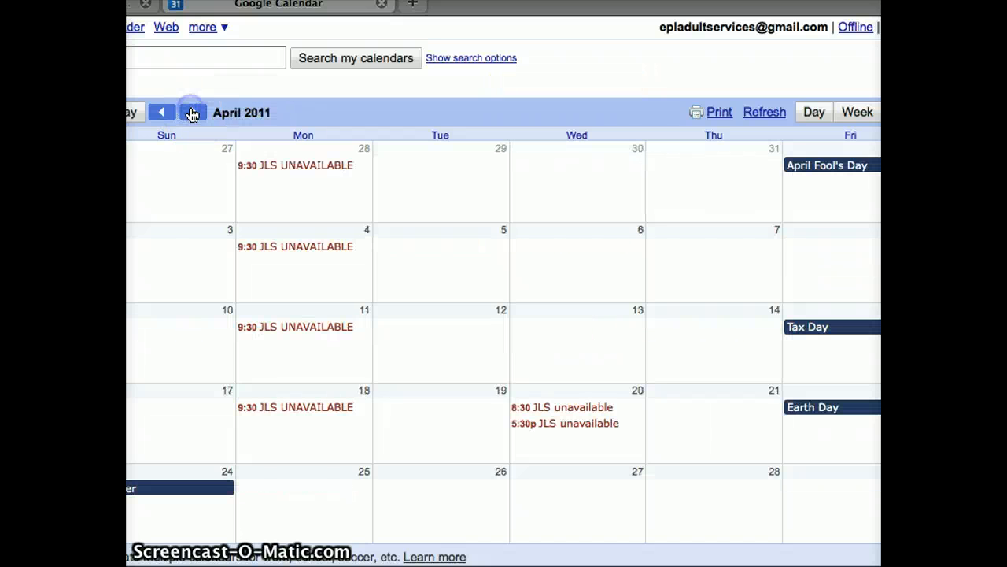
pyautogui.click(190, 113)
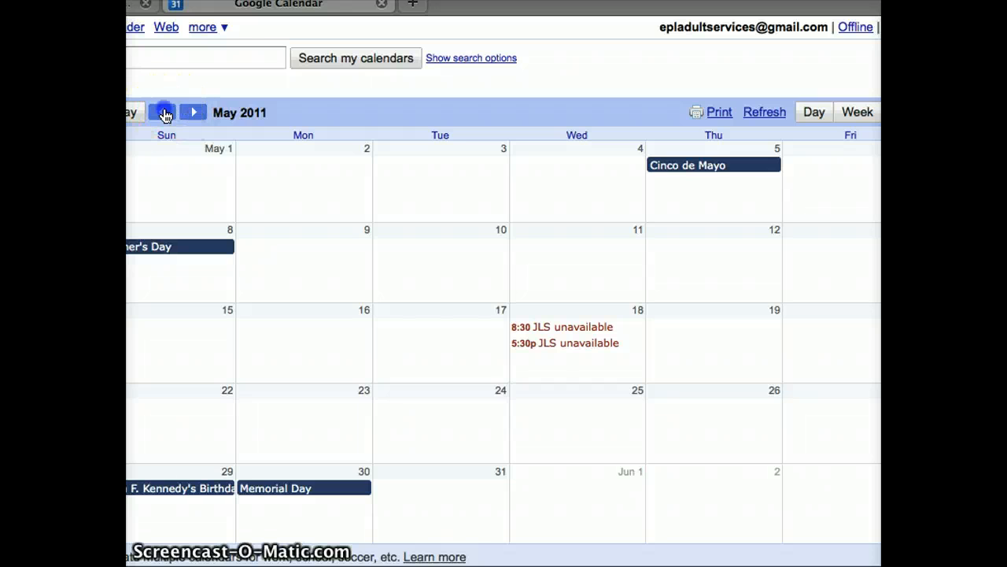
pyautogui.click(163, 112)
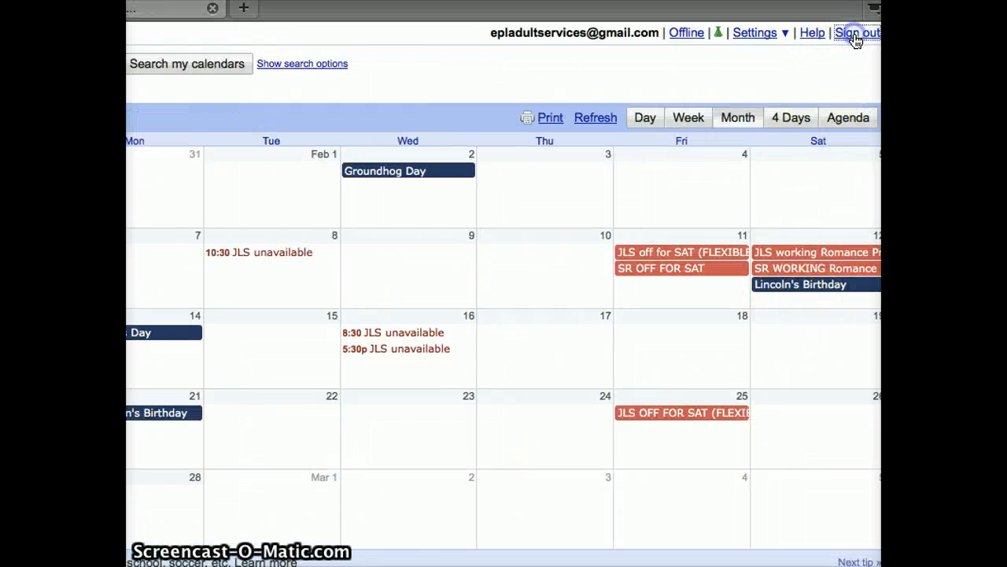
# Sign out of the Google Calendar account.
pyautogui.click(862, 32)
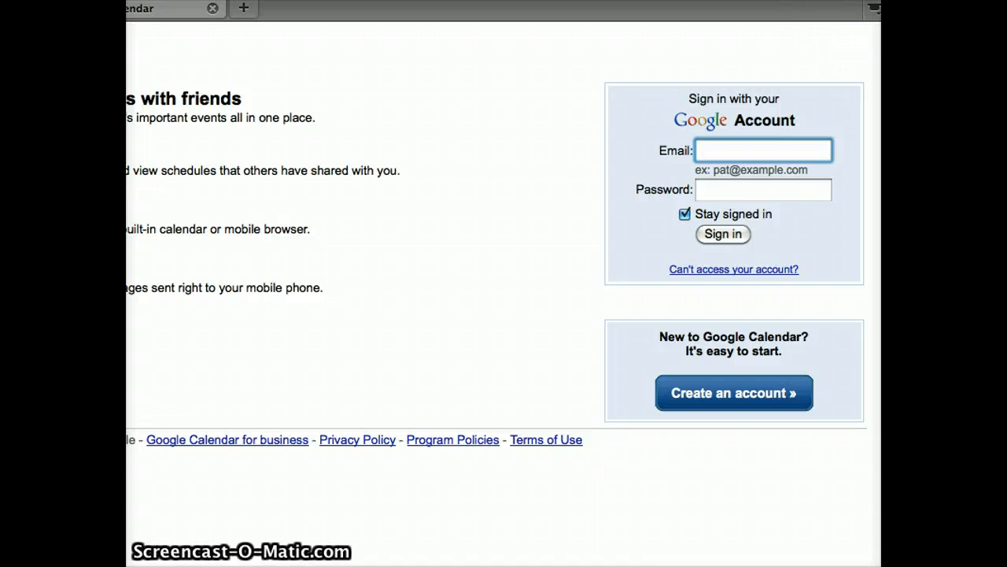
pyautogui.click(765, 151)
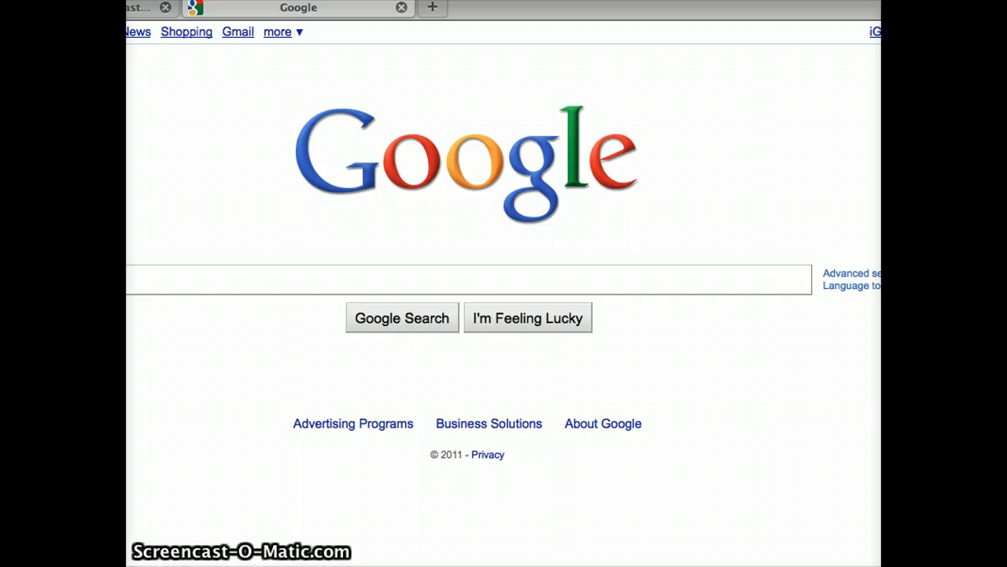
pyautogui.moveTo(443, 53)
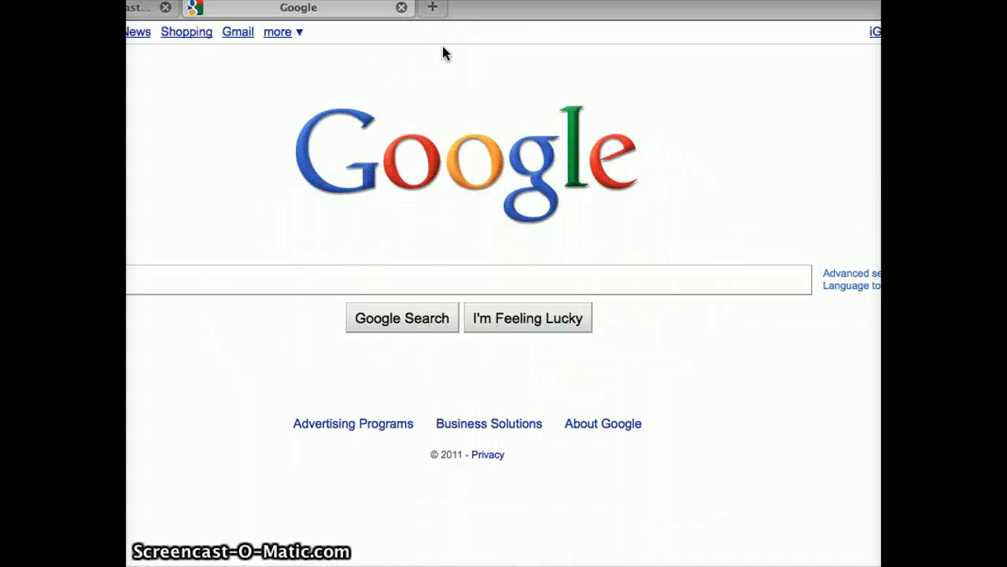